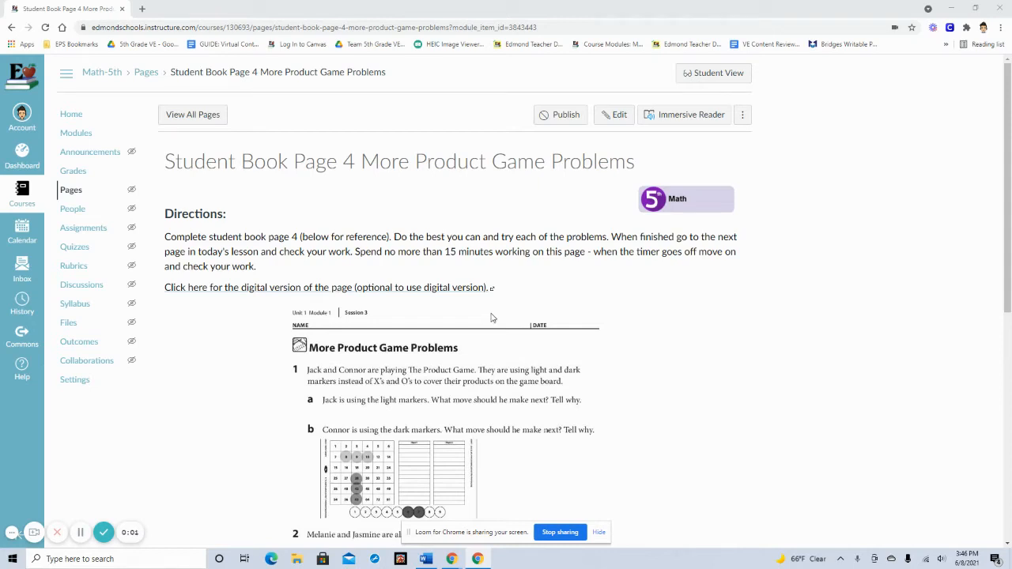
pyautogui.moveTo(499, 317)
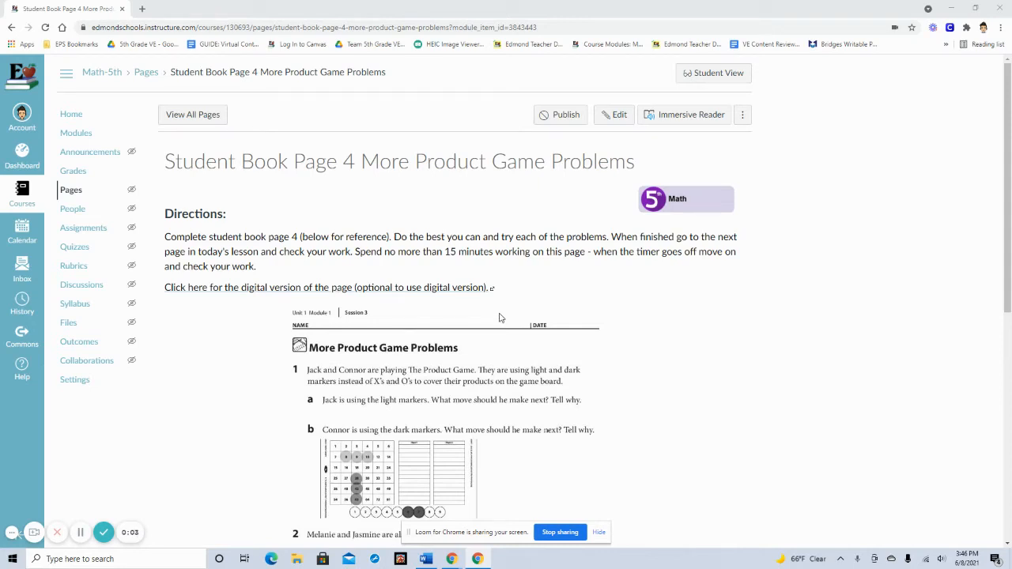
pyautogui.moveTo(544, 313)
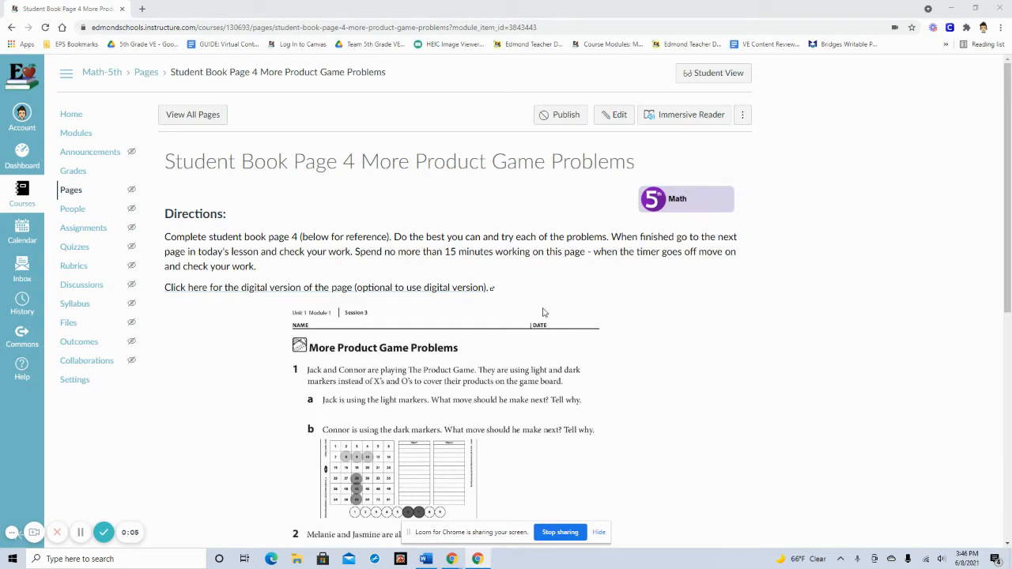
pyautogui.moveTo(547, 310)
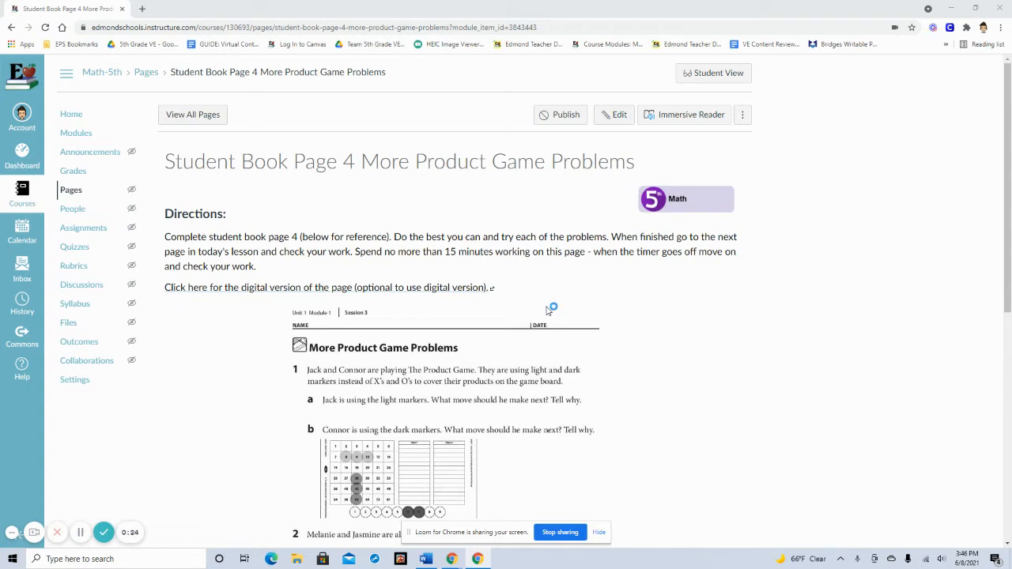
pyautogui.moveTo(547, 310)
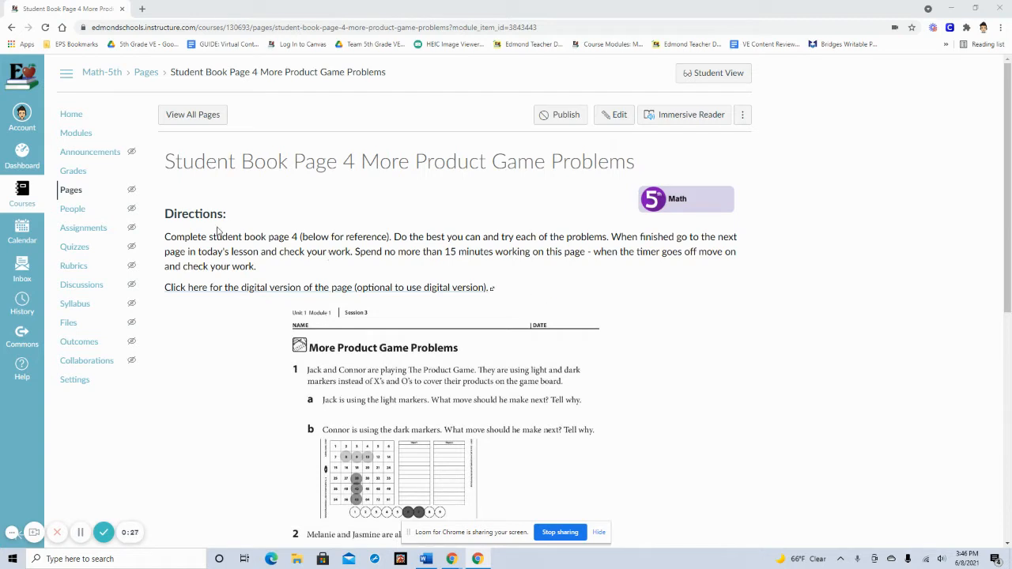
pyautogui.moveTo(219, 305)
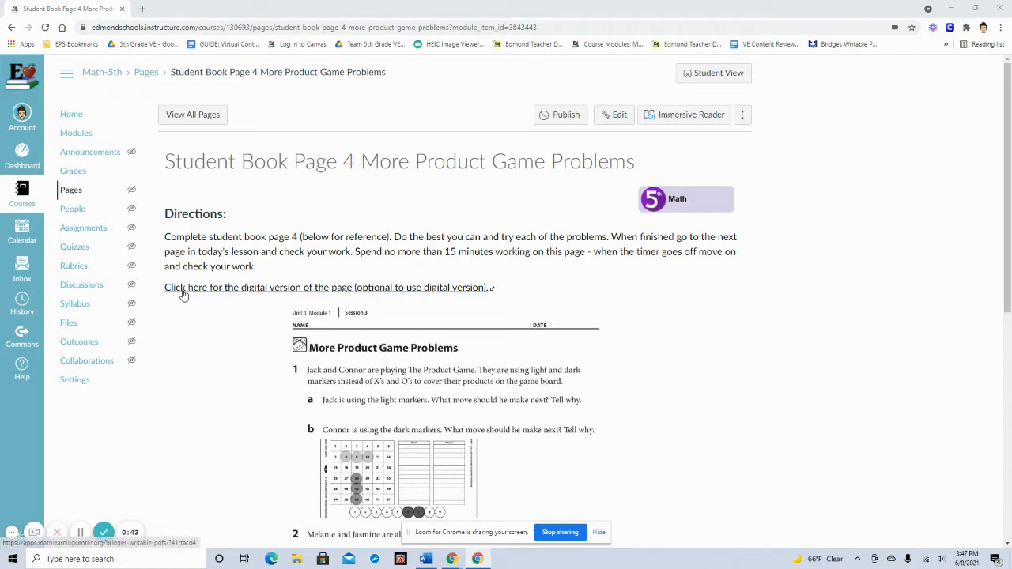
pyautogui.moveTo(326, 291)
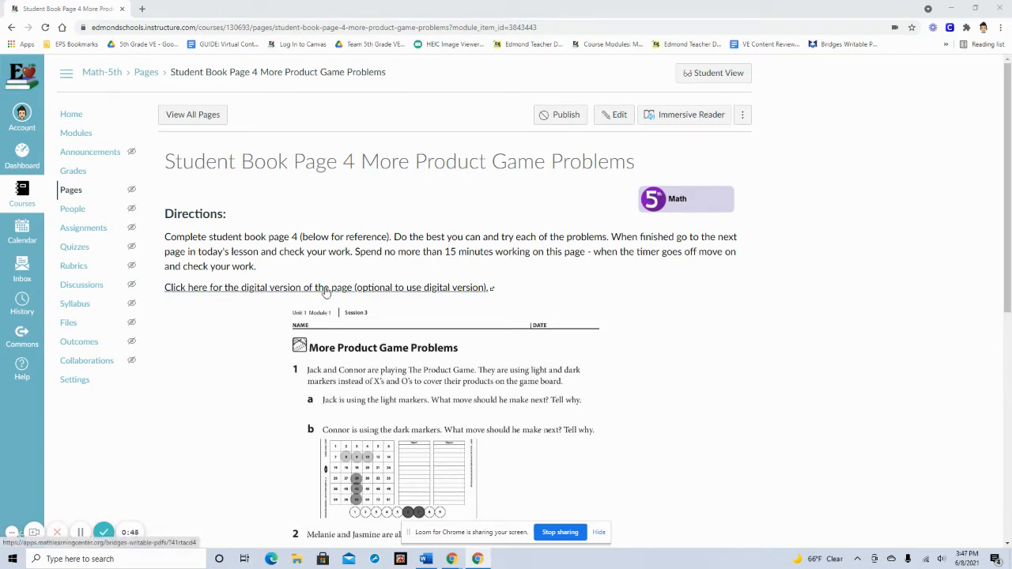
pyautogui.moveTo(430, 297)
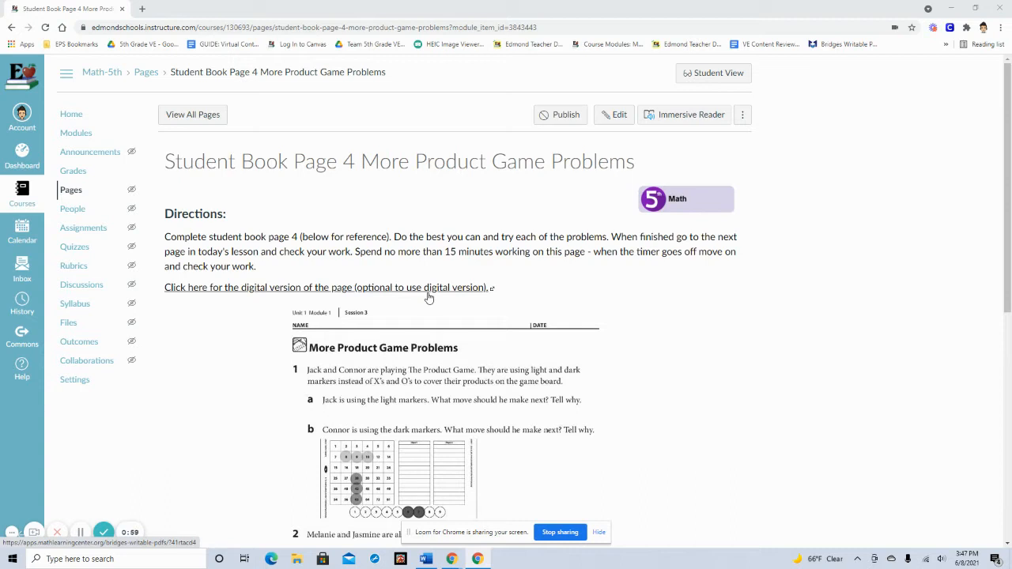
pyautogui.moveTo(294, 313)
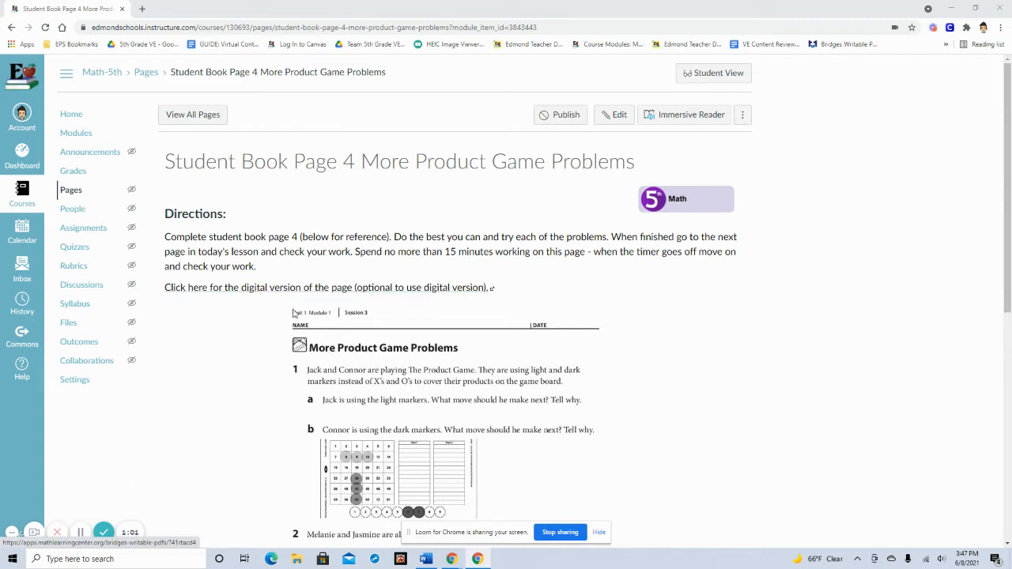
pyautogui.moveTo(221, 301)
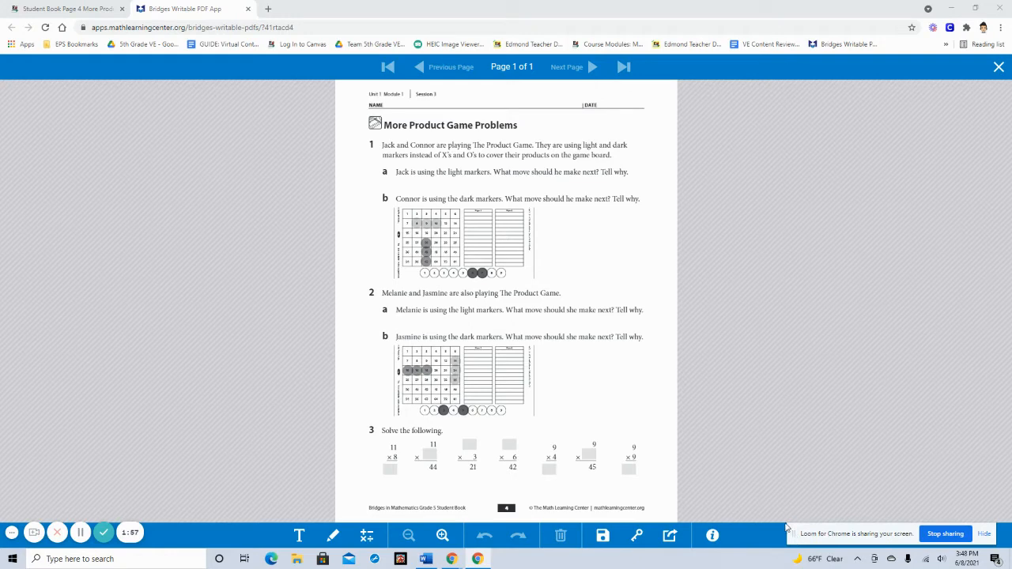
pyautogui.moveTo(338, 486)
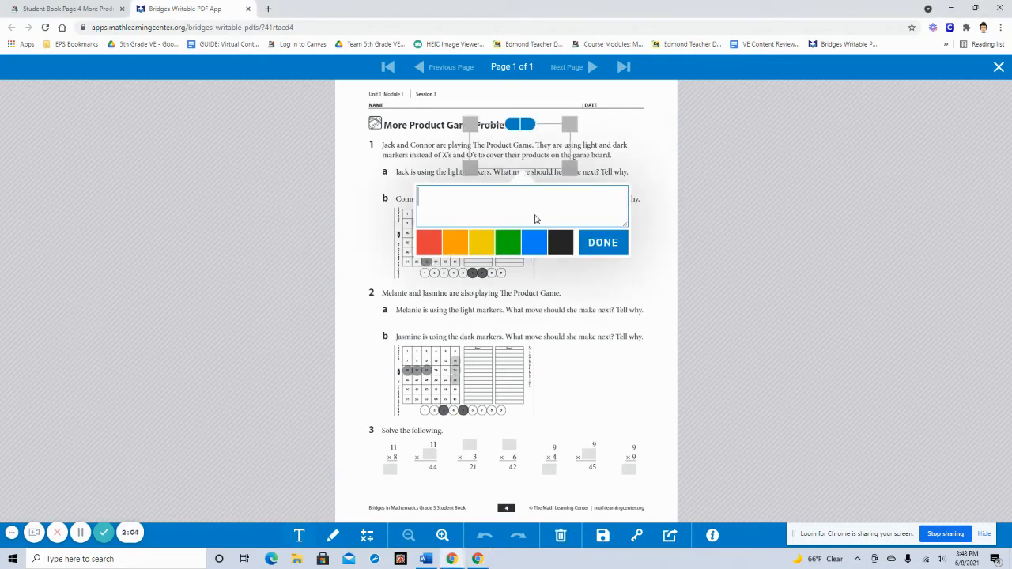
# - Enter the word 'type' in blue and position it beneath question 1a
pyautogui.write('typ')
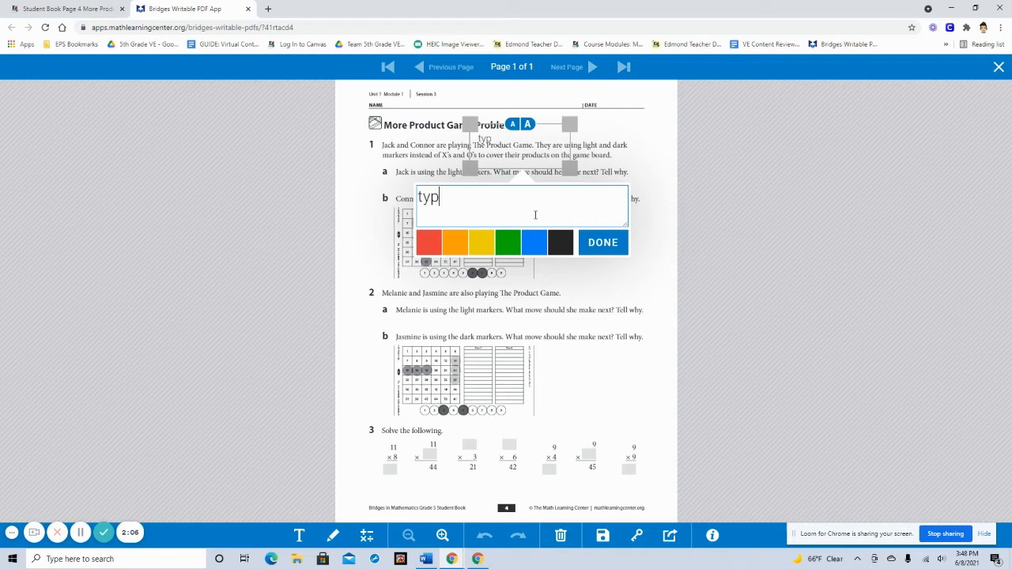
pyautogui.write('e')
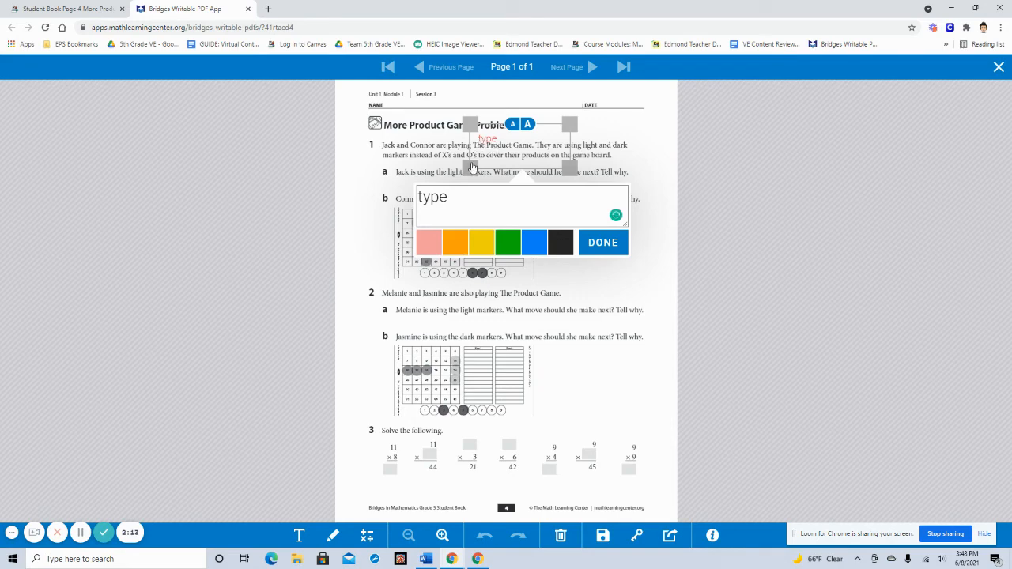
pyautogui.click(534, 243)
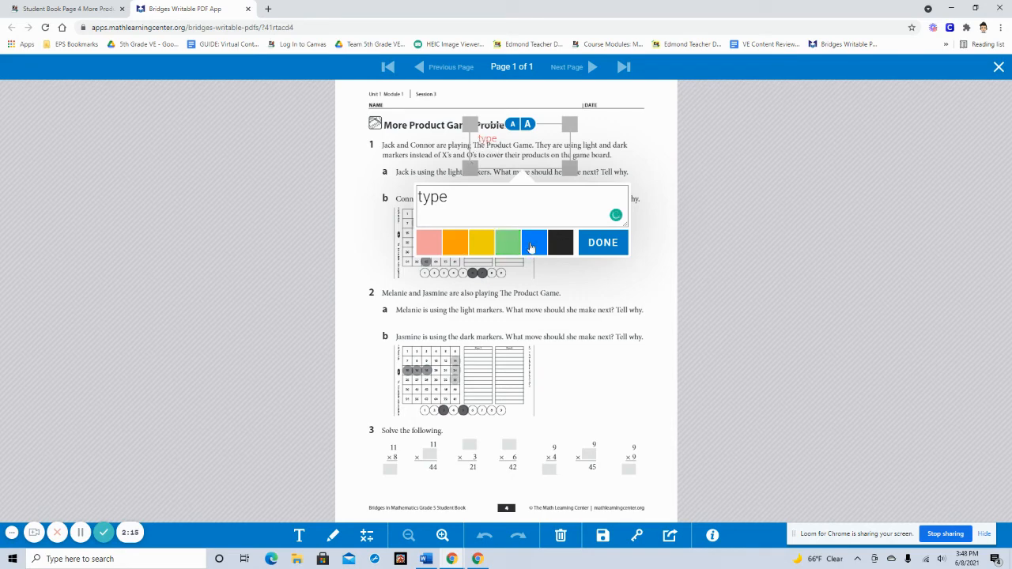
pyautogui.moveTo(528, 125)
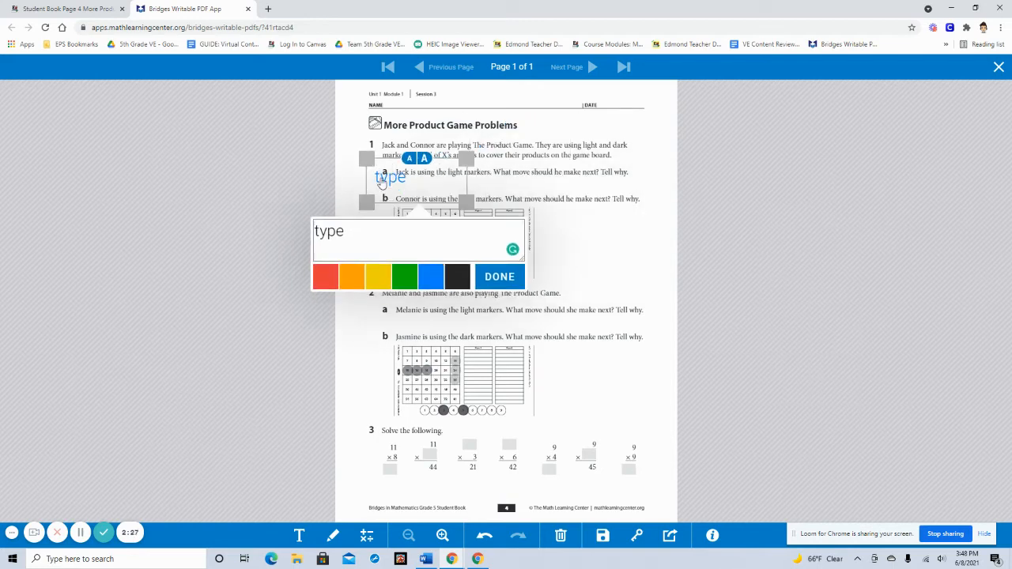
pyautogui.moveTo(390, 177); pyautogui.dragTo(302, 177)
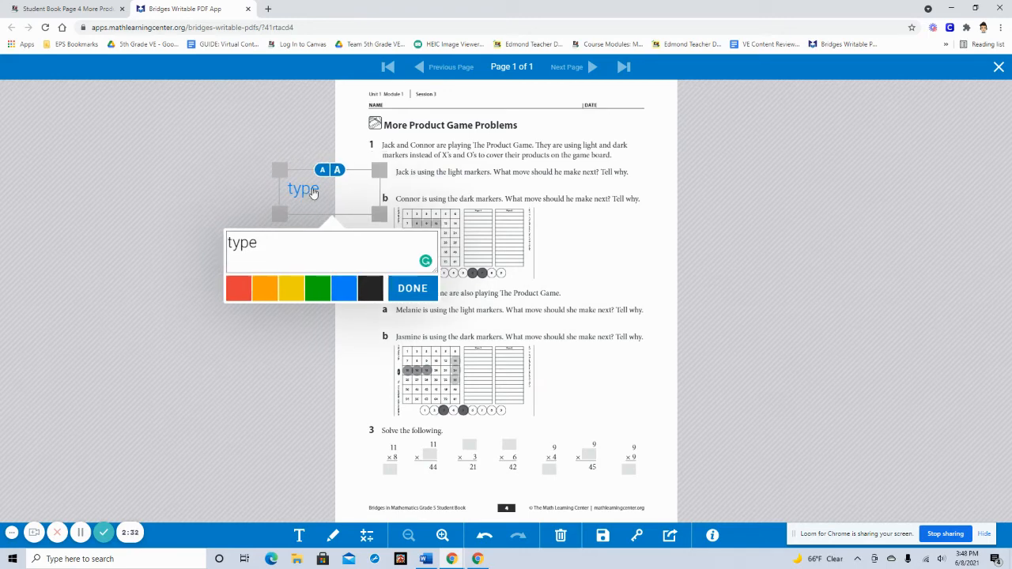
pyautogui.moveTo(436, 104)
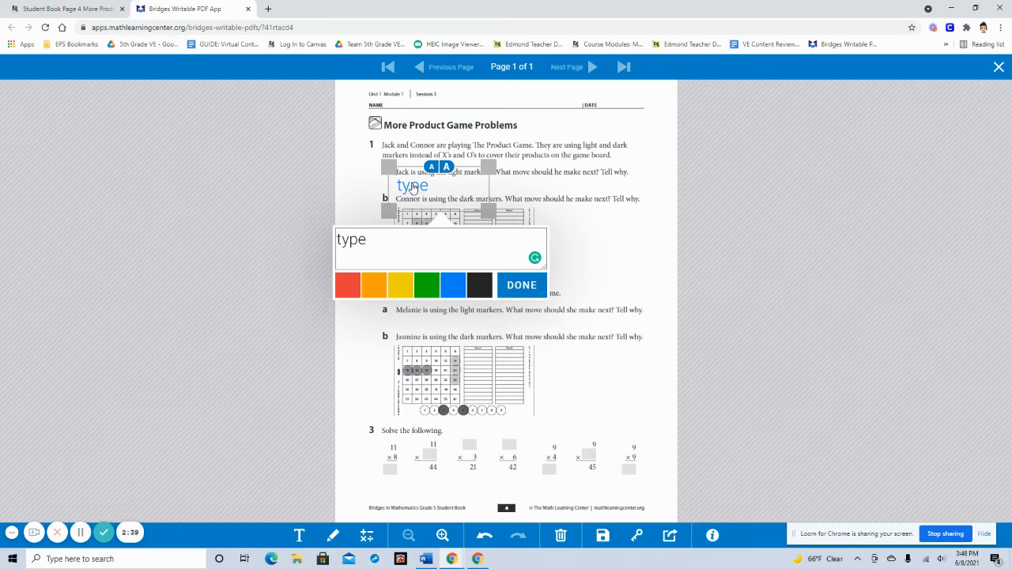
pyautogui.click(522, 284)
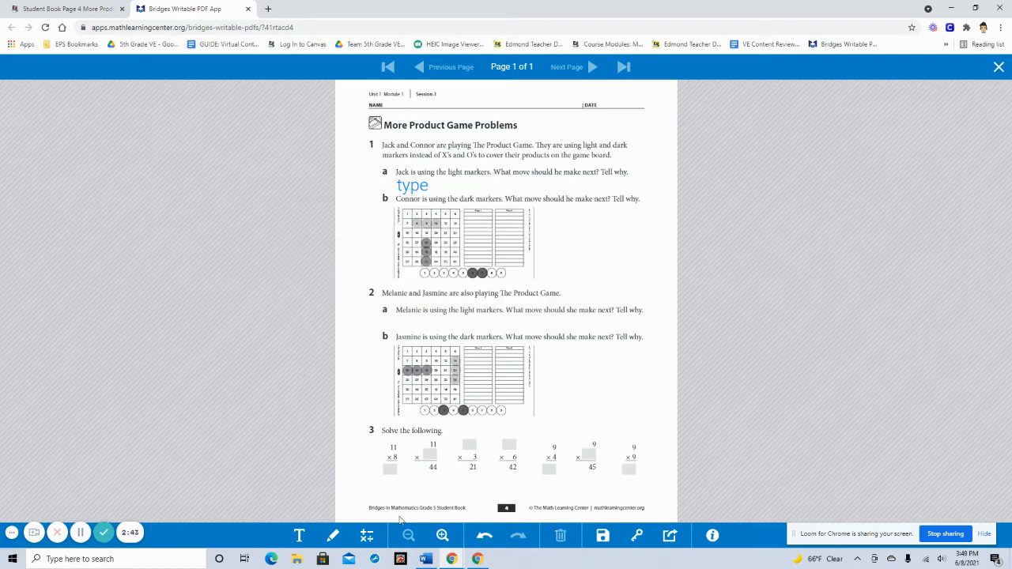
# - Draw a red freehand squiggle under question 2a with the pen, then erase it
pyautogui.click(332, 534)
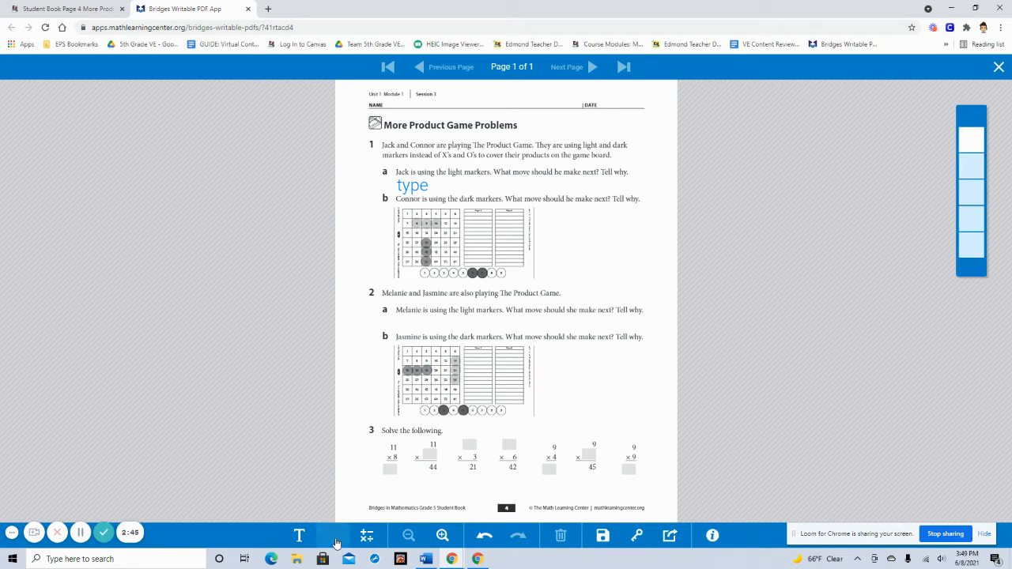
pyautogui.click(332, 534)
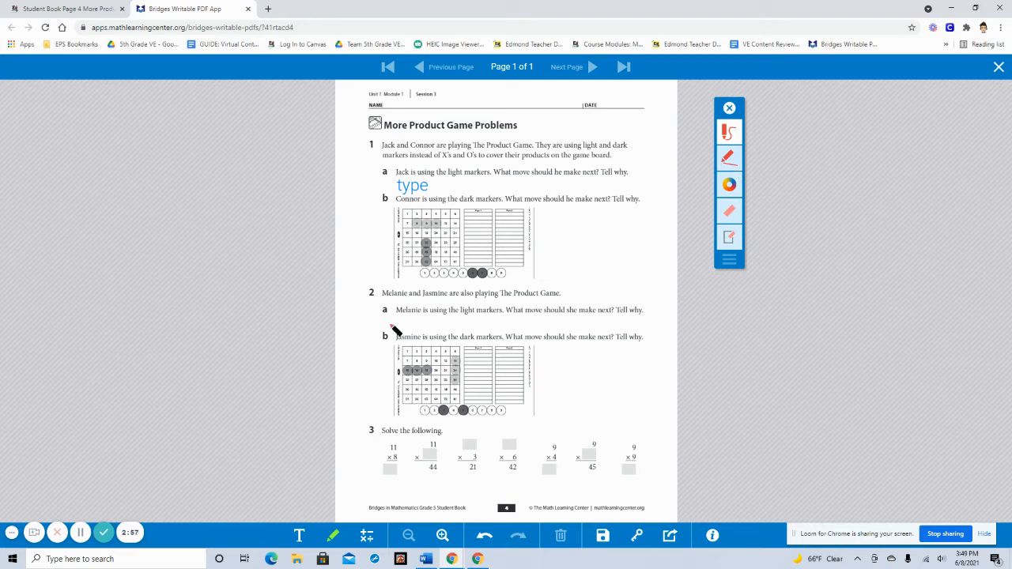
pyautogui.moveTo(392, 324); pyautogui.dragTo(493, 319)
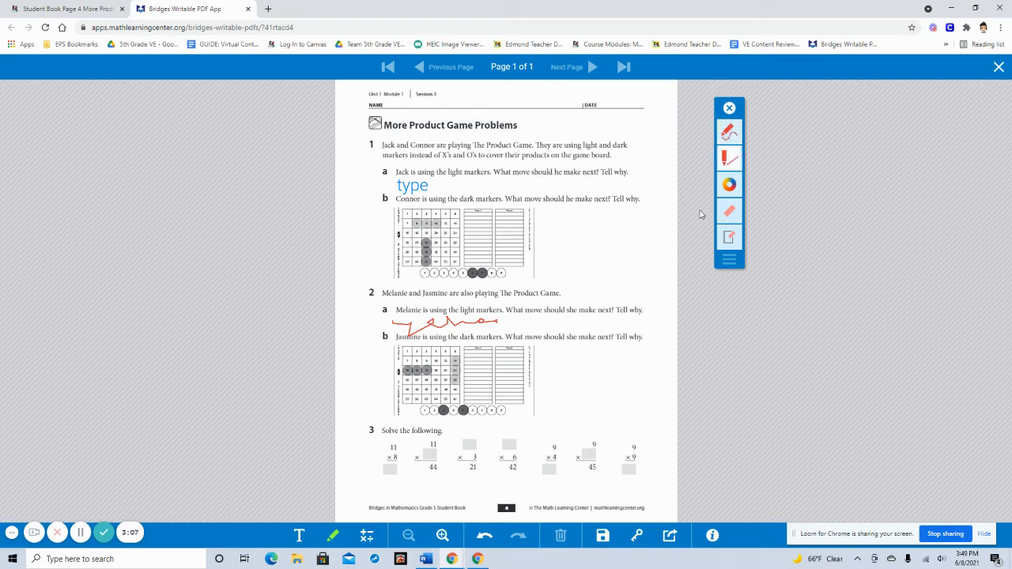
pyautogui.moveTo(609, 220); pyautogui.dragTo(648, 294)
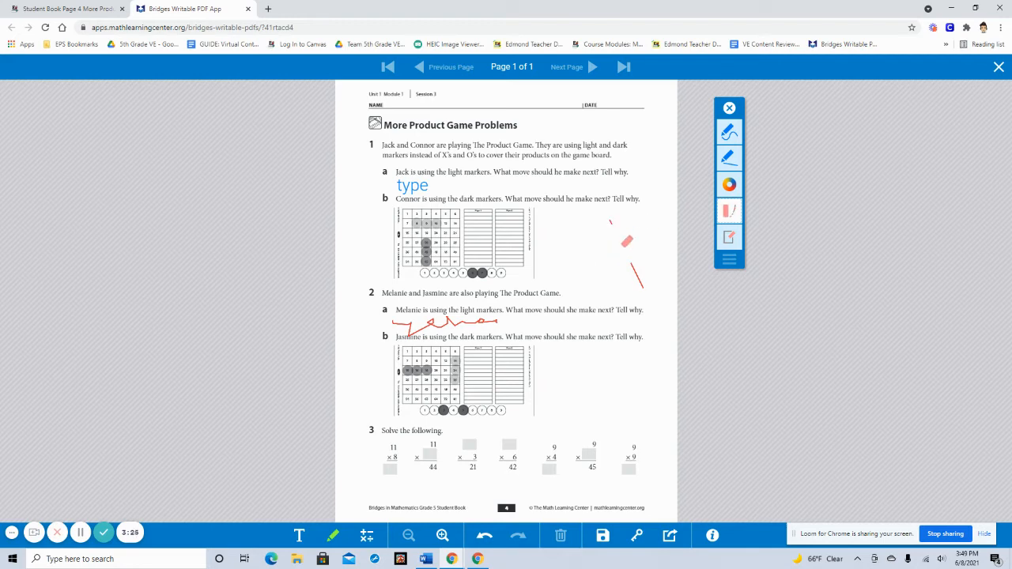
pyautogui.click(560, 534)
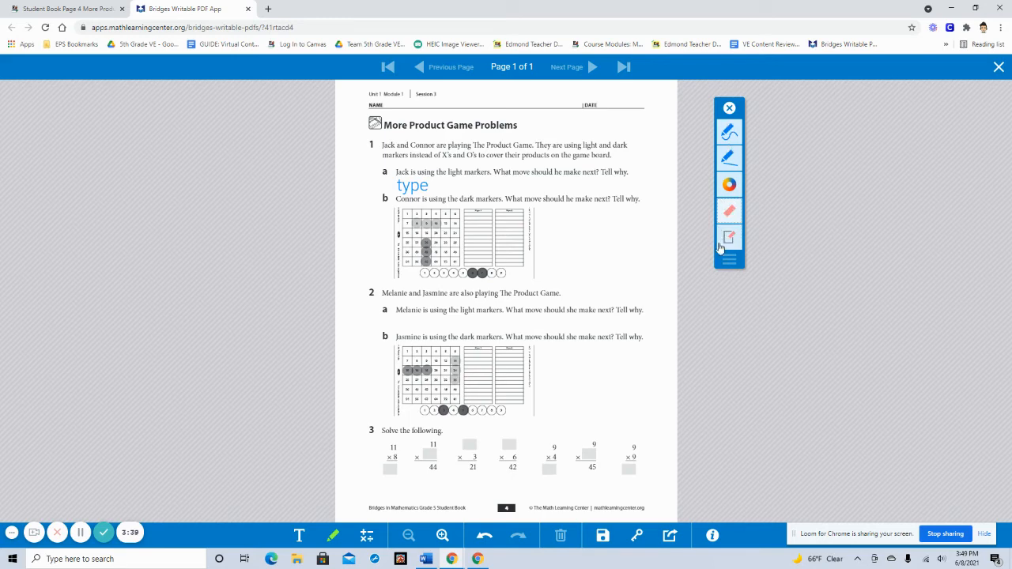
pyautogui.moveTo(716, 265)
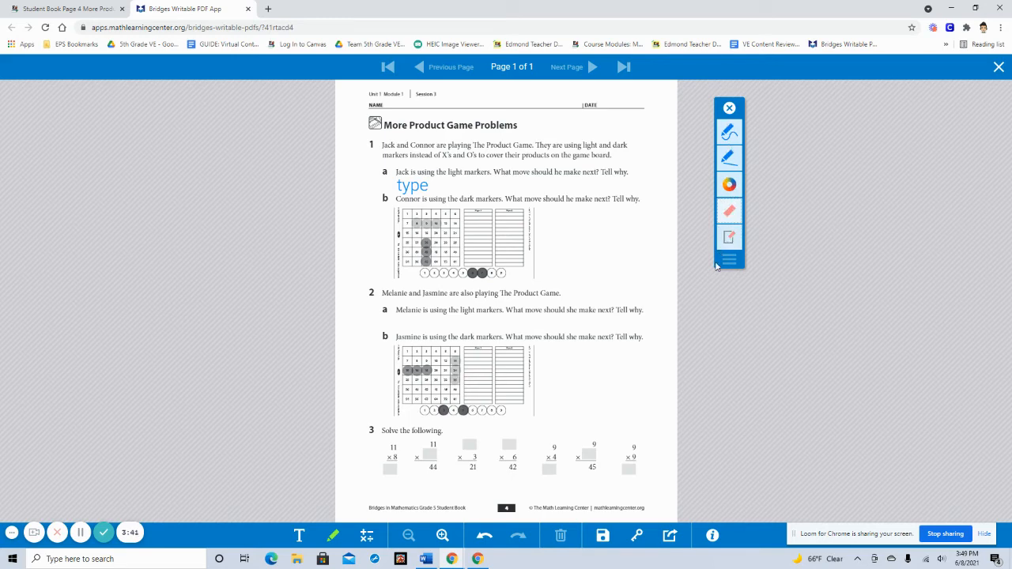
pyautogui.moveTo(411, 492)
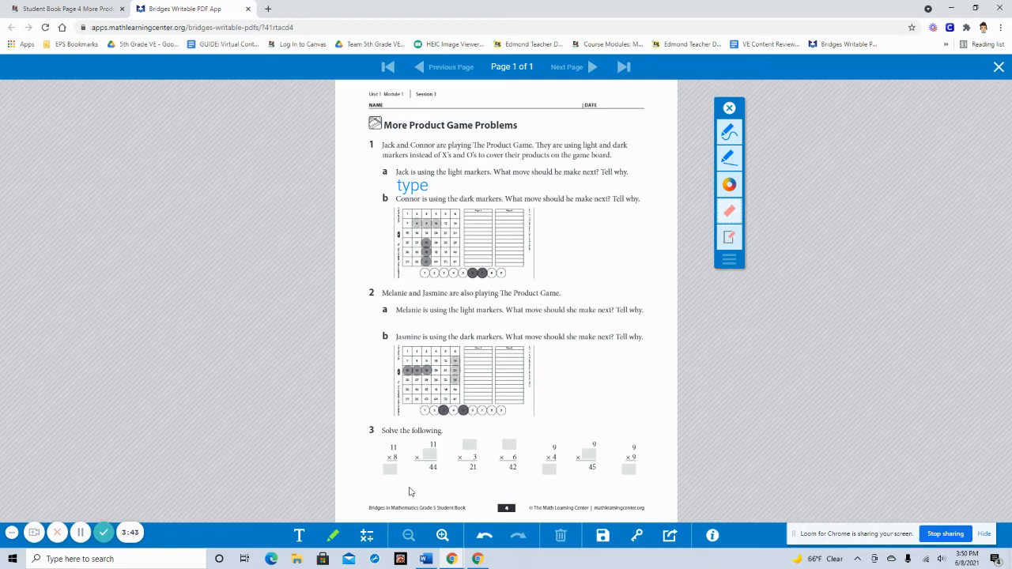
pyautogui.moveTo(365, 534)
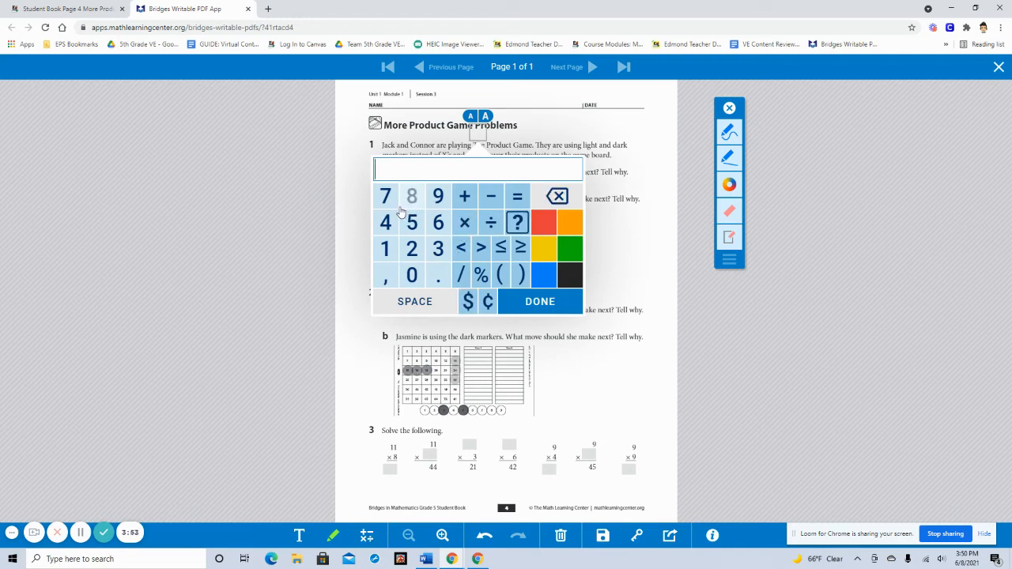
# - Enter the expression 8+3=11 on the math keypad for question 2a
pyautogui.click(411, 196)
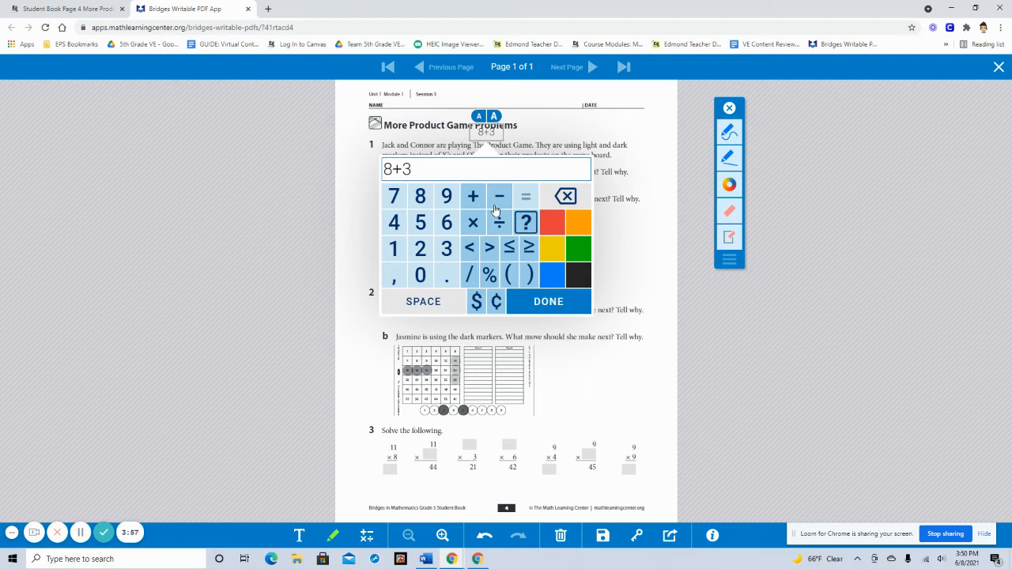
pyautogui.click(547, 300)
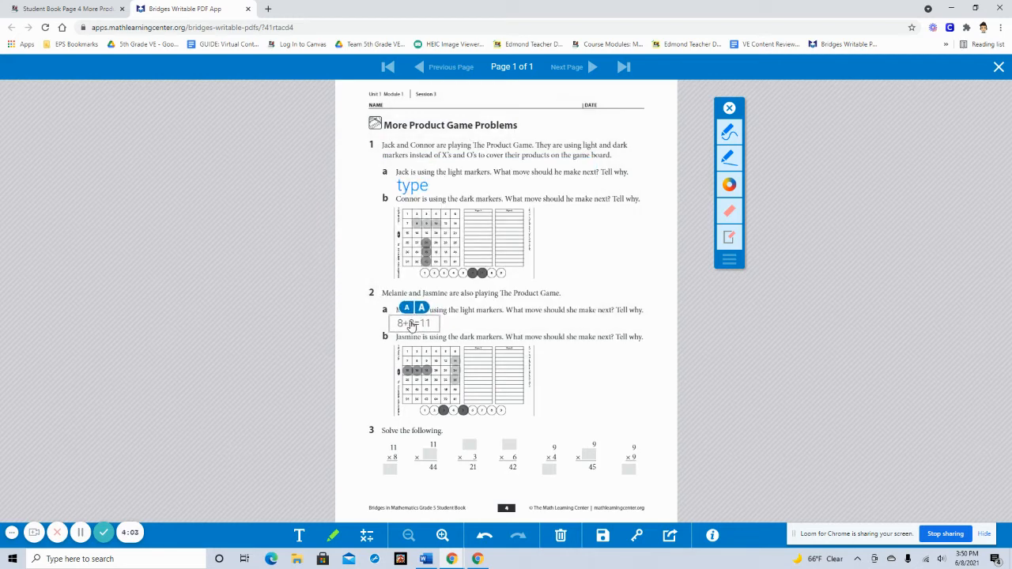
pyautogui.write('3')
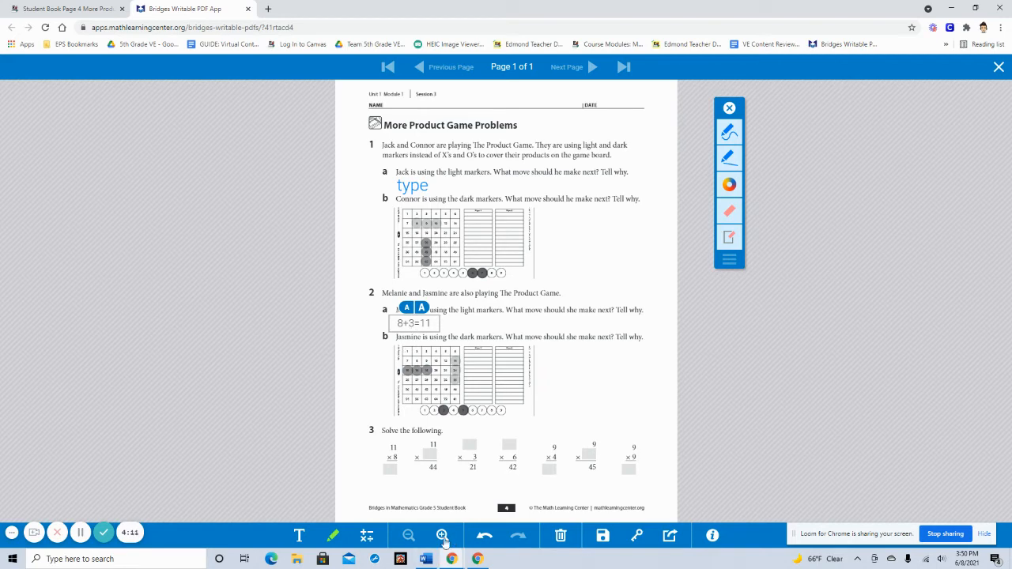
pyautogui.click(441, 535)
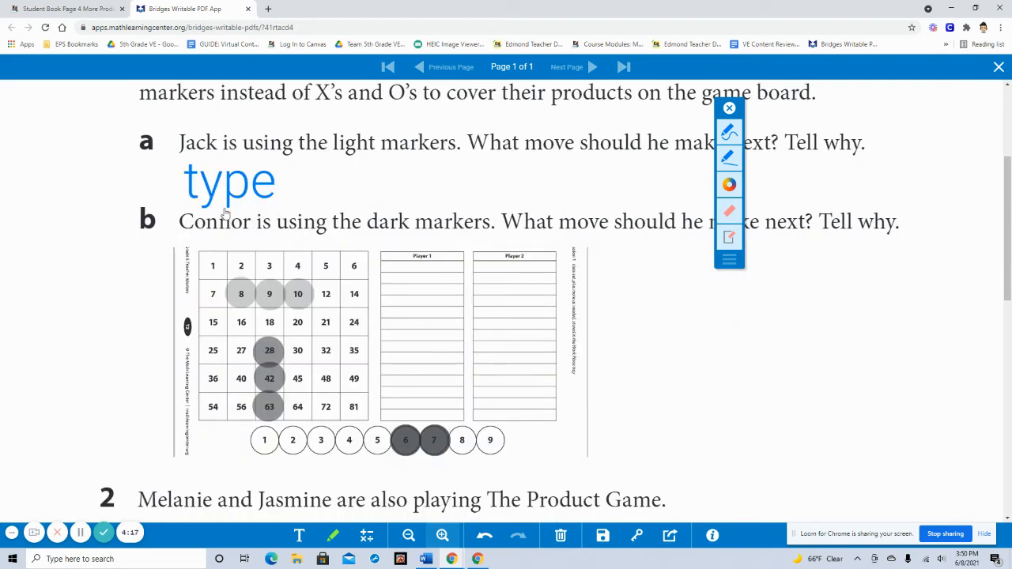
pyautogui.scroll(-3)
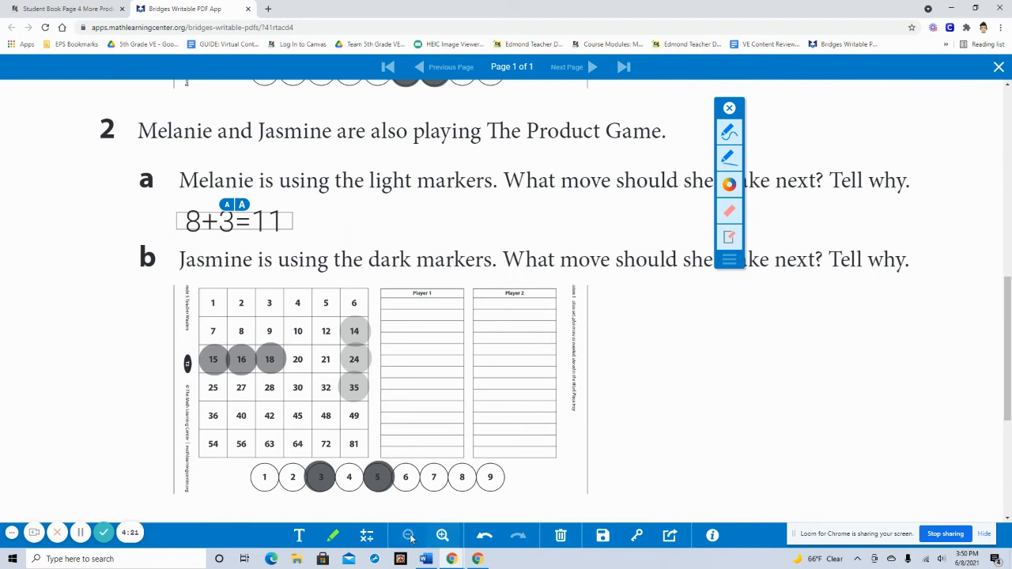
pyautogui.click(408, 535)
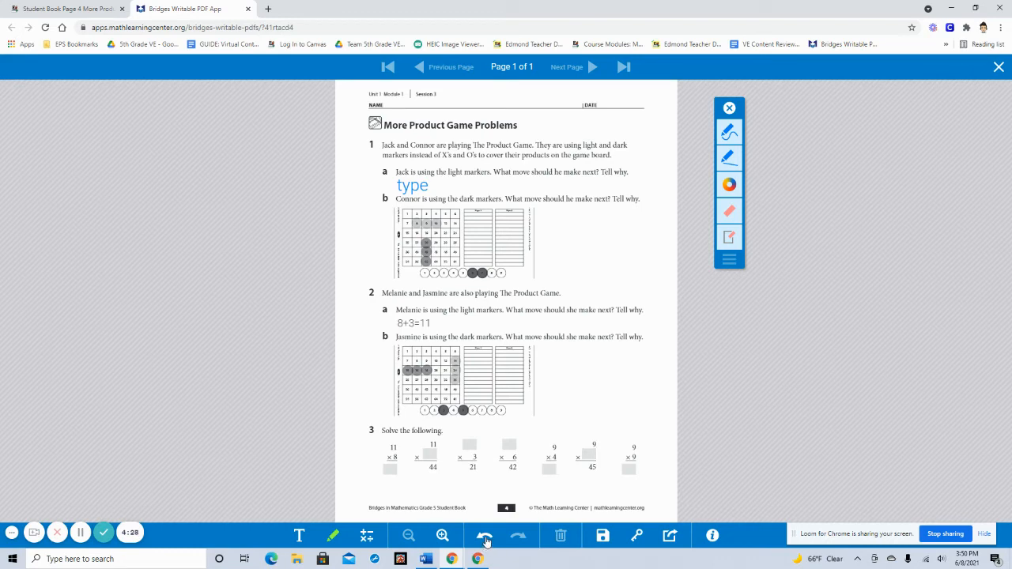
pyautogui.moveTo(485, 540)
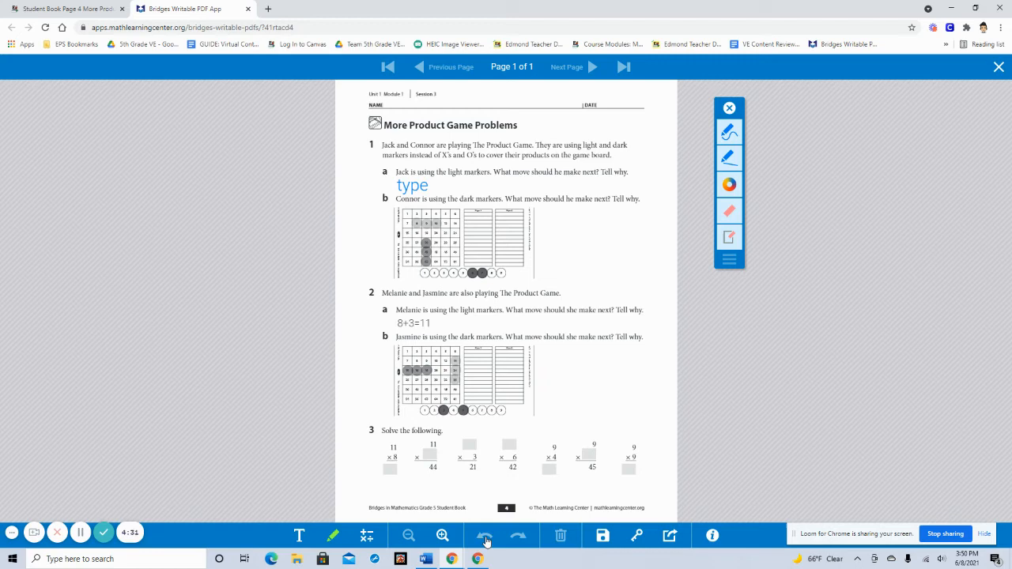
pyautogui.click(443, 534)
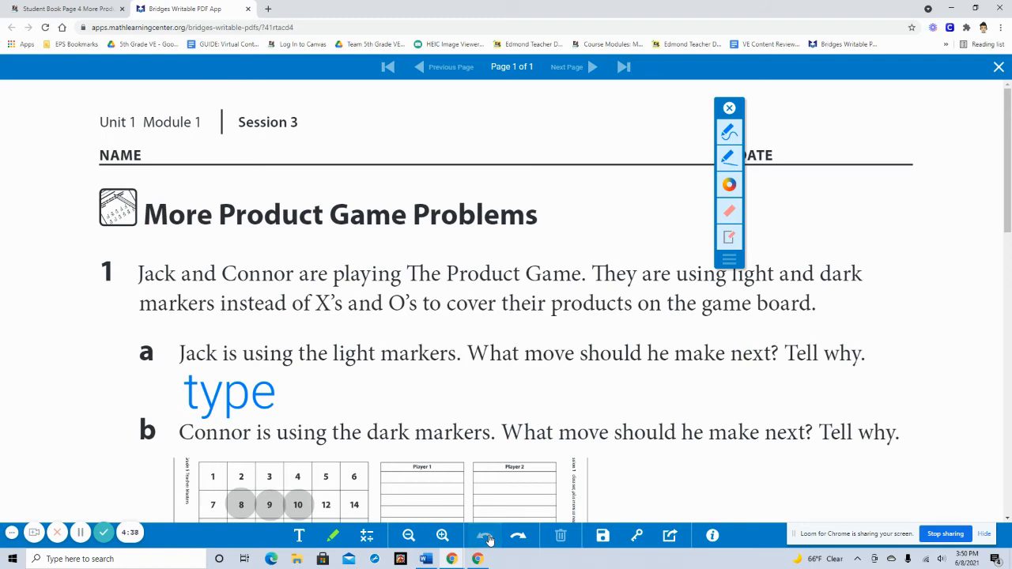
pyautogui.click(404, 536)
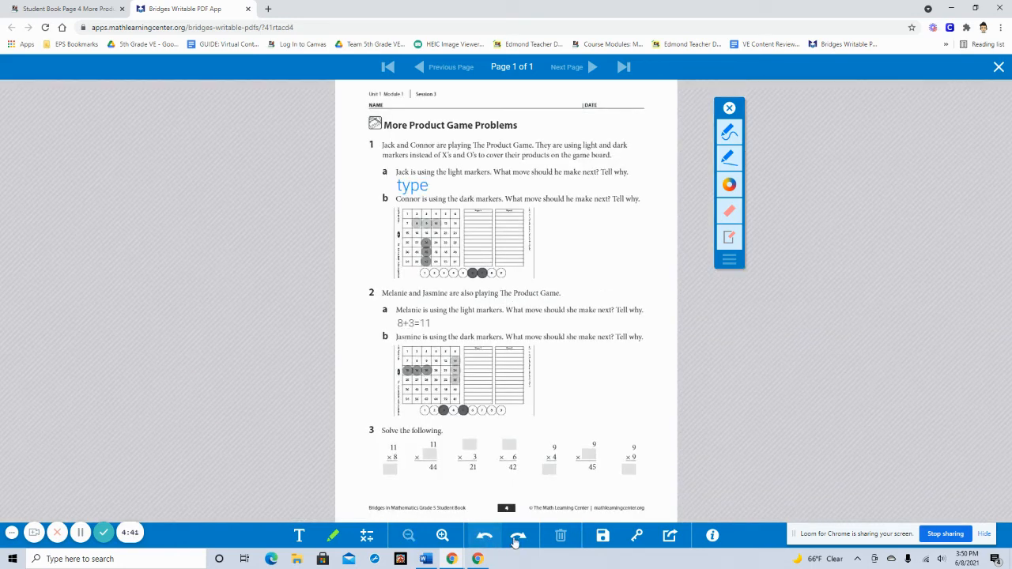
pyautogui.moveTo(519, 534)
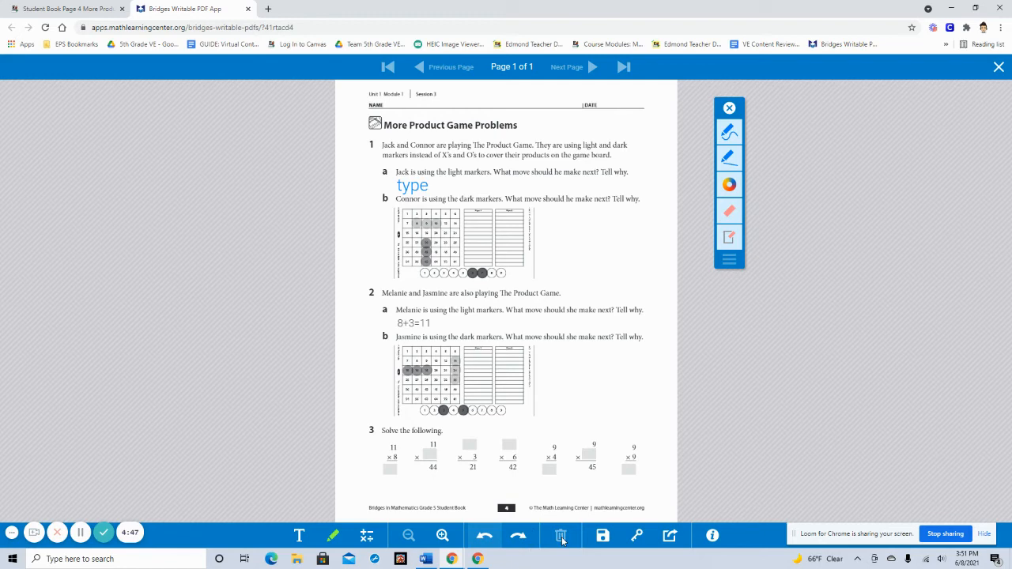
pyautogui.moveTo(560, 534)
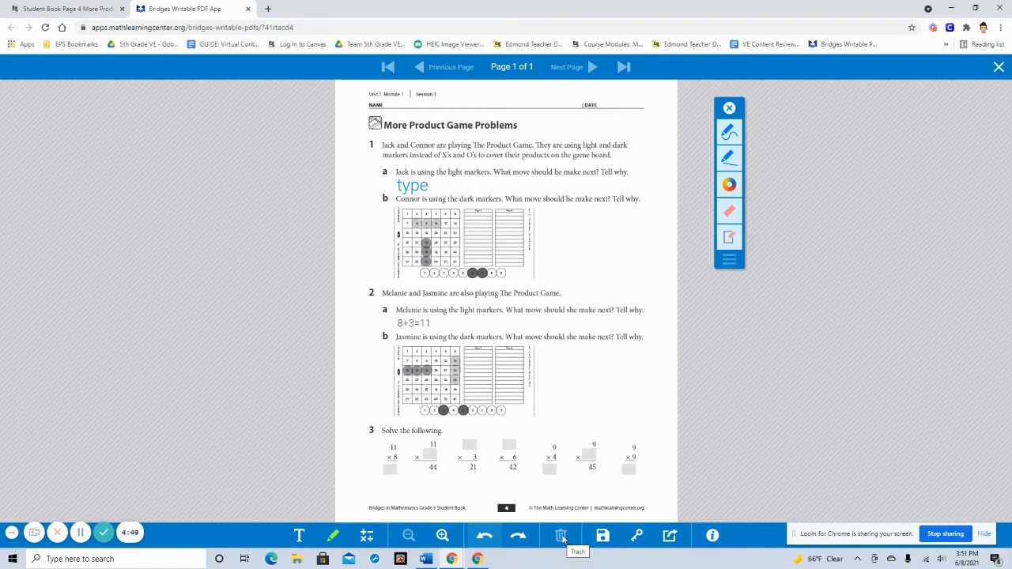
pyautogui.moveTo(553, 539)
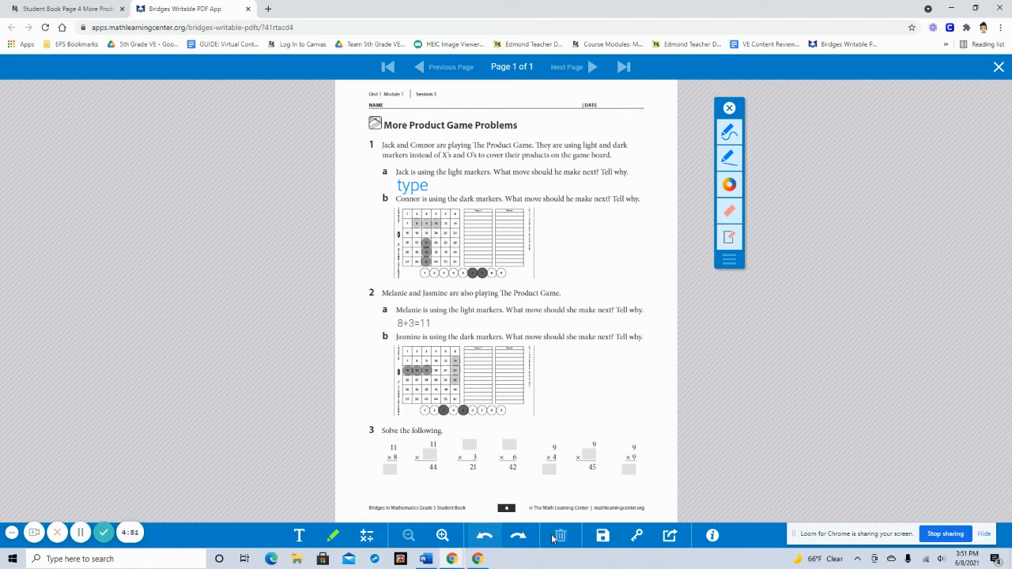
pyautogui.moveTo(559, 534)
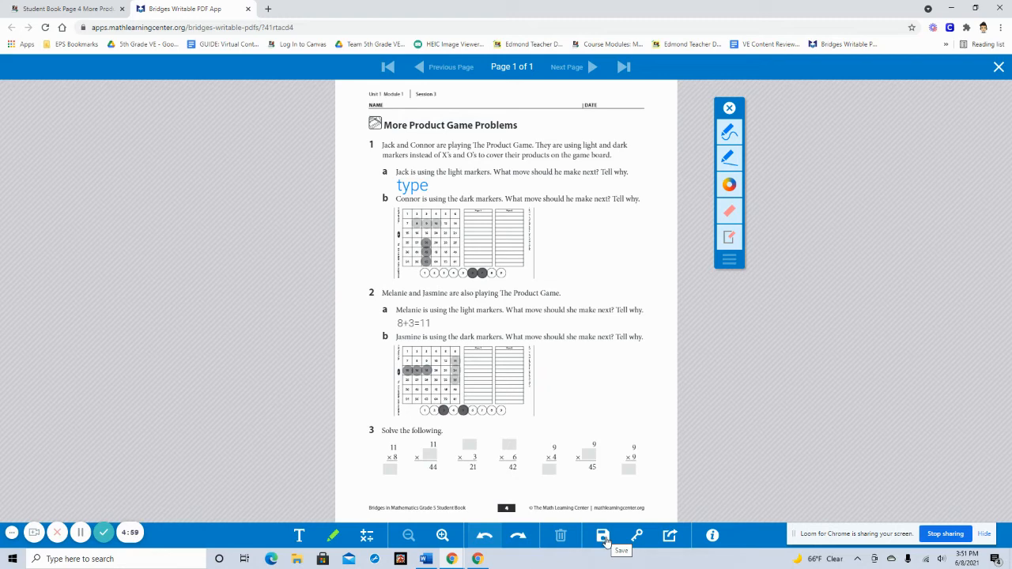
# - Save the annotated page with the blue 'type' and 8+3=11 answers
pyautogui.click(601, 534)
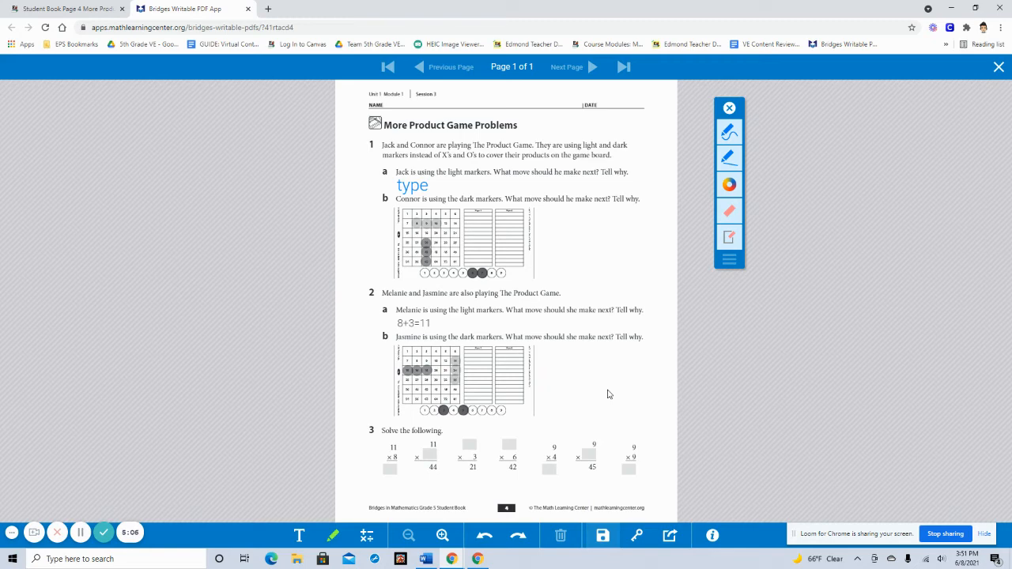
pyautogui.moveTo(595, 399)
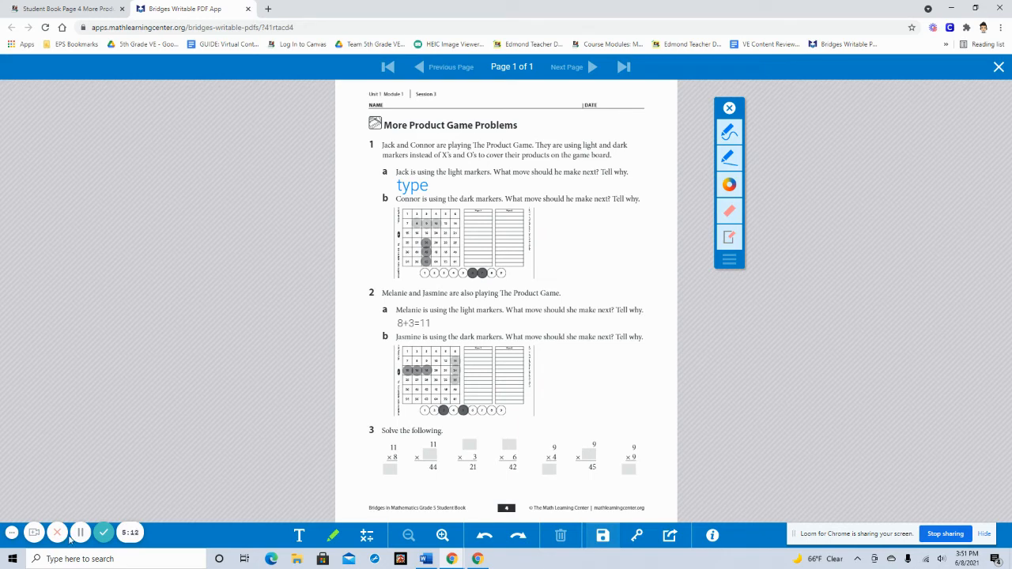
pyautogui.moveTo(452, 203)
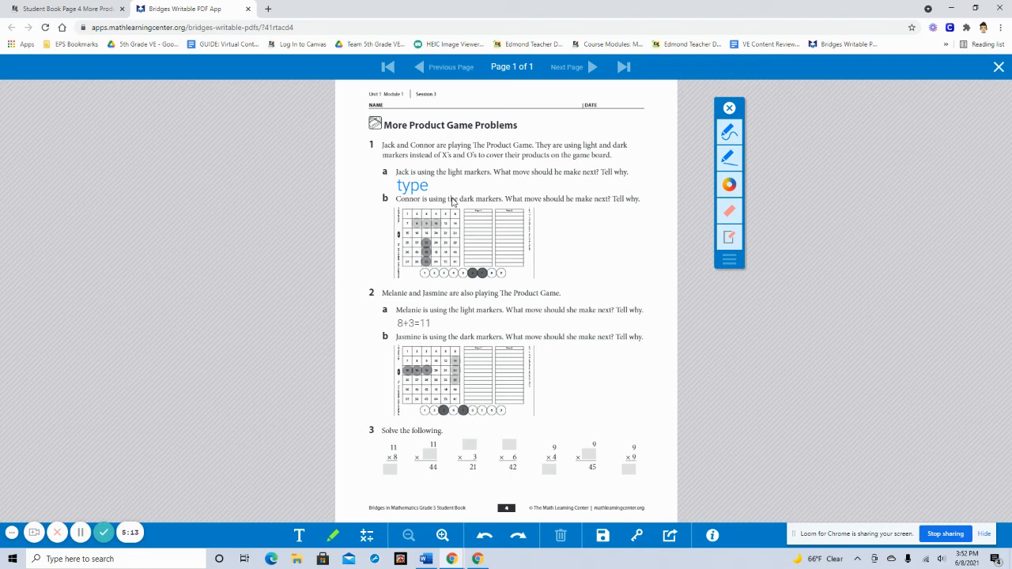
pyautogui.moveTo(531, 104)
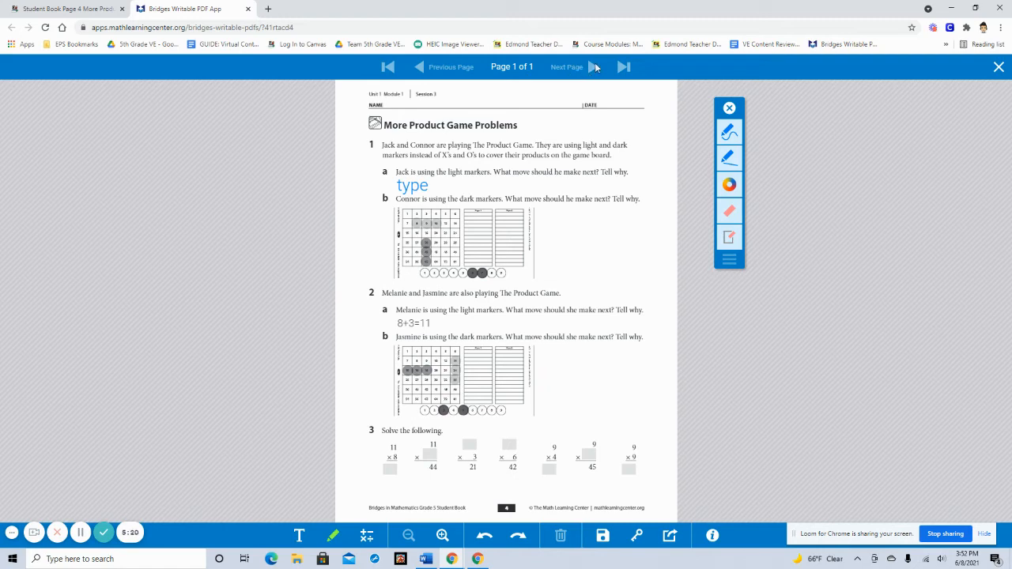
pyautogui.moveTo(591, 66)
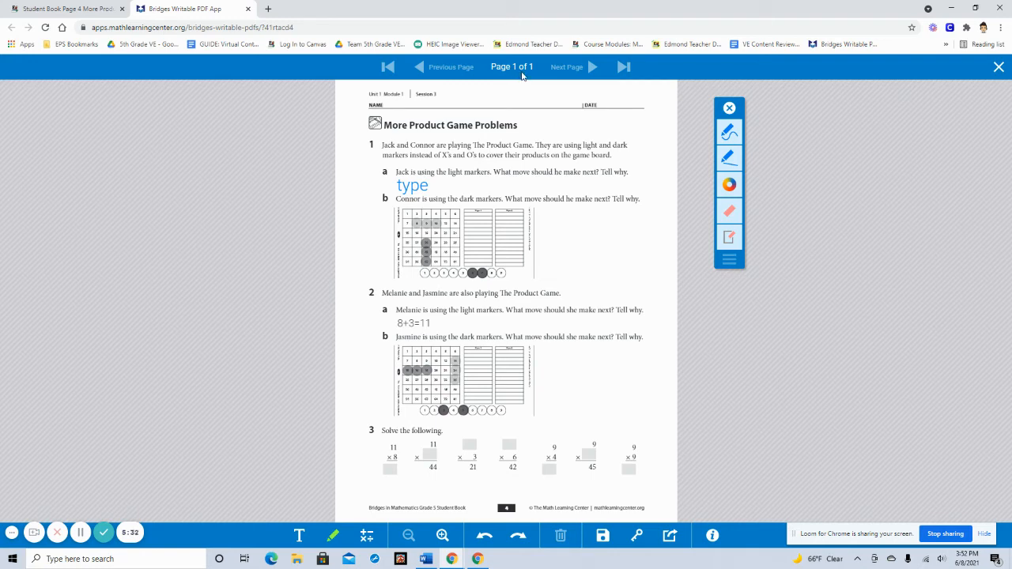
pyautogui.moveTo(521, 74)
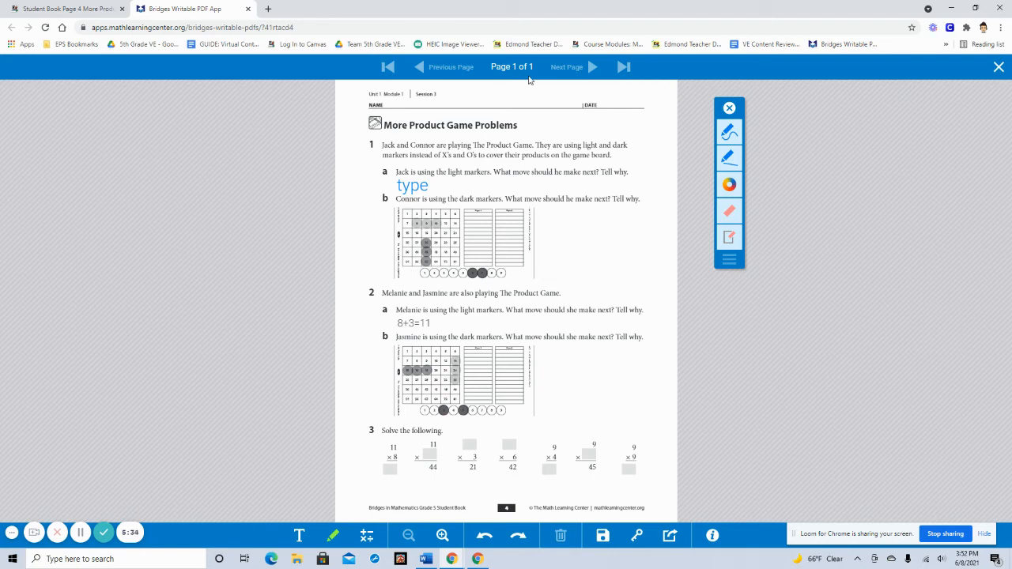
pyautogui.moveTo(467, 420)
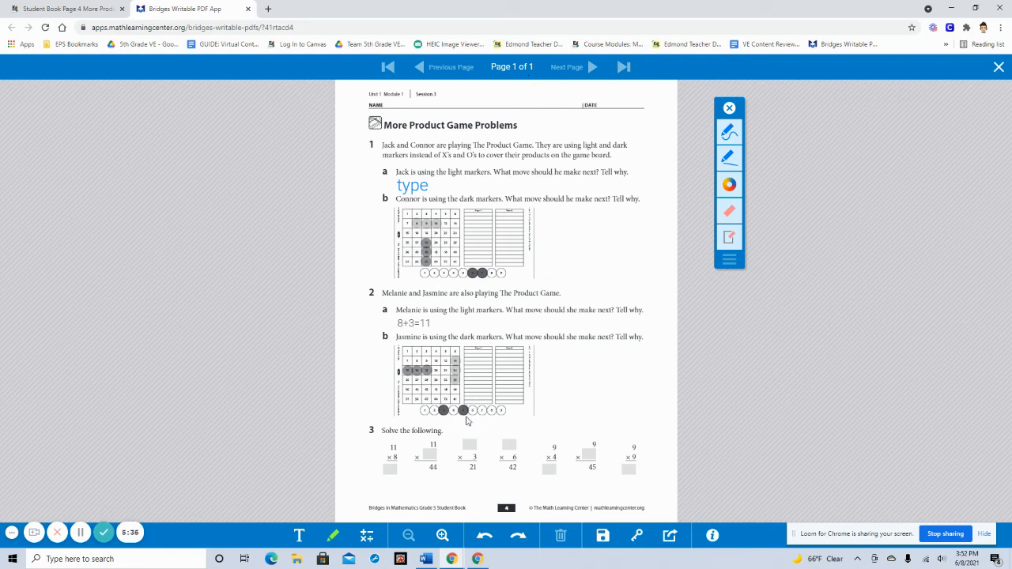
pyautogui.moveTo(547, 403)
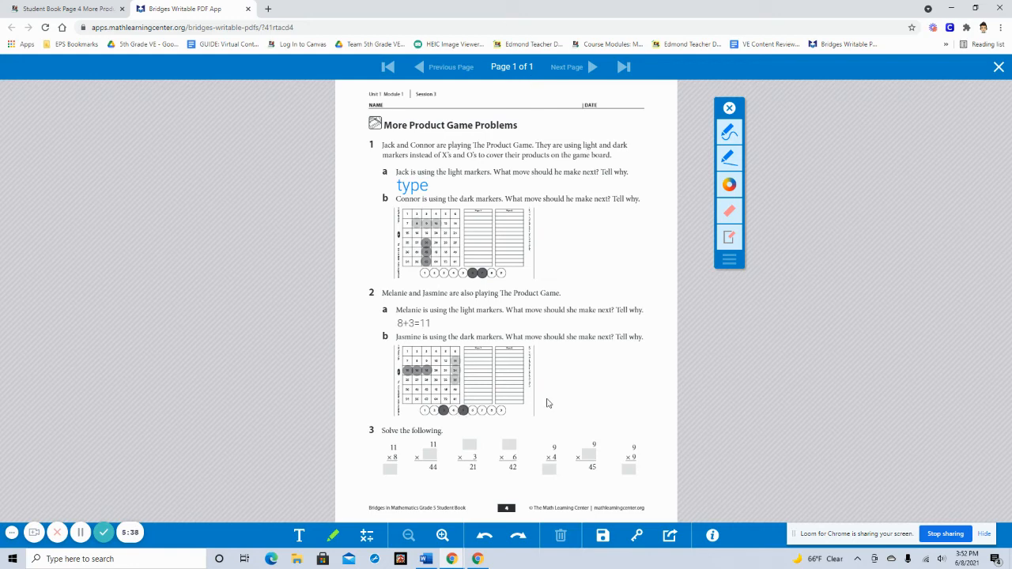
pyautogui.moveTo(591, 66)
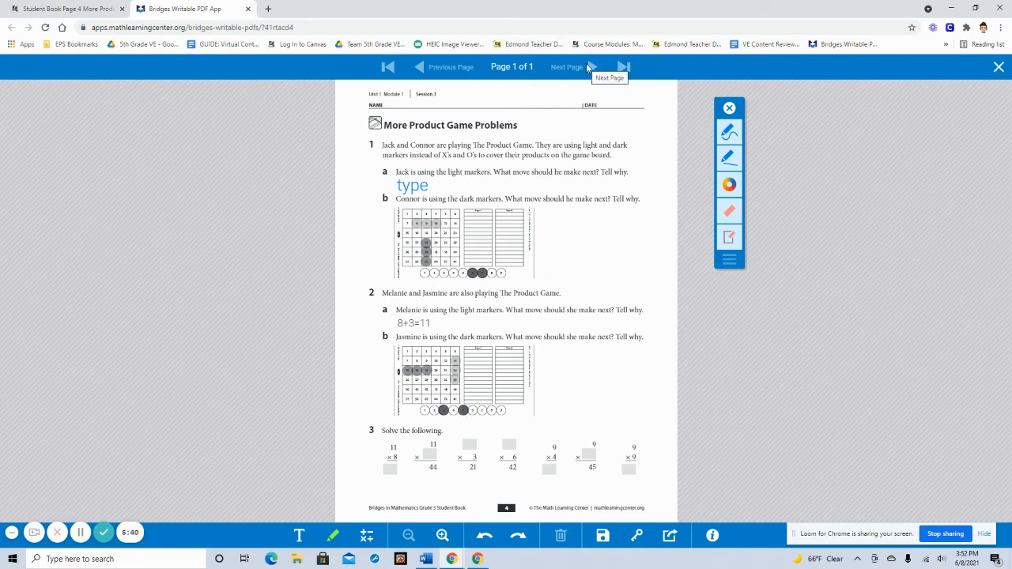
pyautogui.moveTo(635, 399)
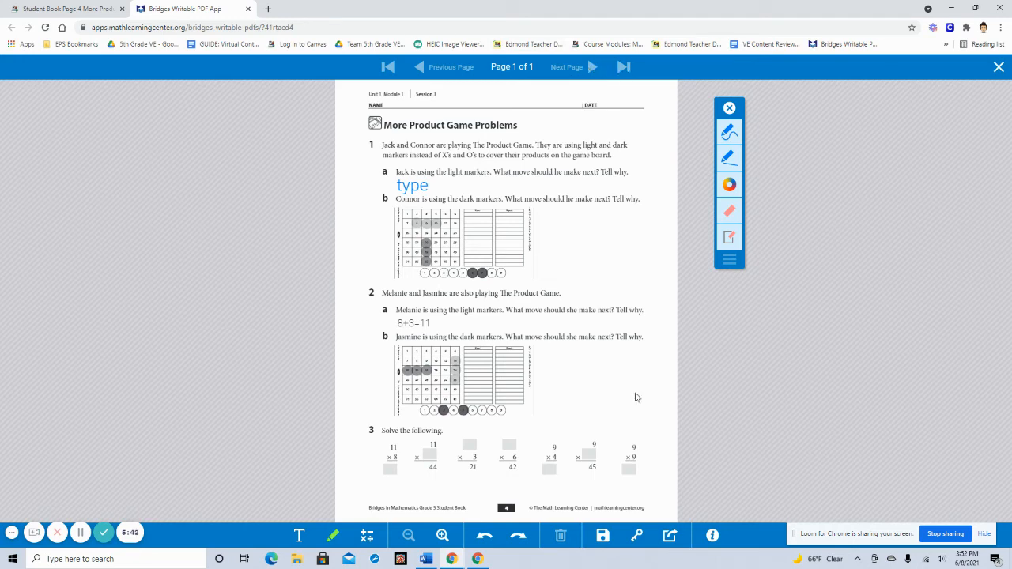
pyautogui.moveTo(661, 476)
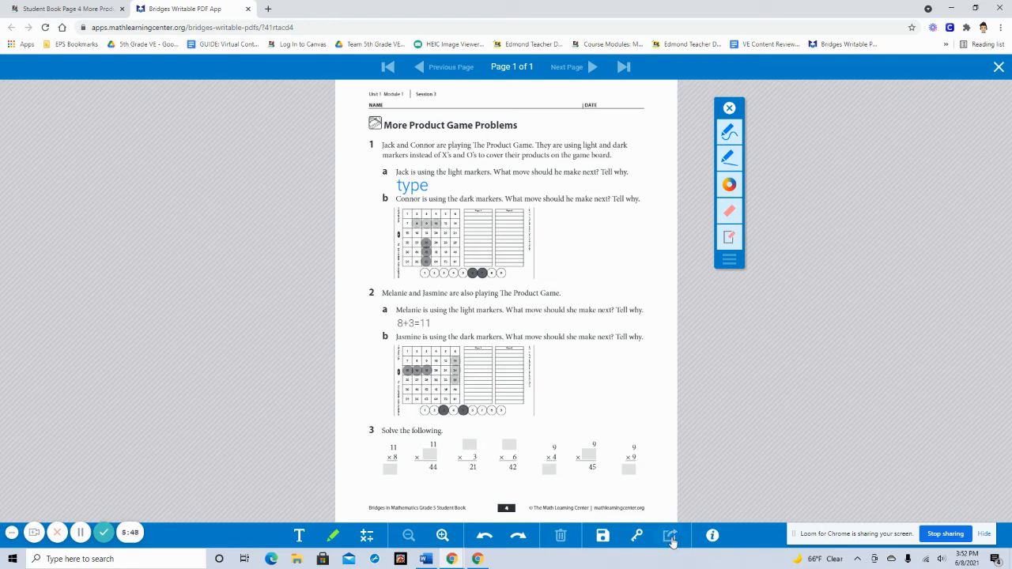
# - Show the Share Your Work panel with its download, Drive and link options
pyautogui.click(670, 534)
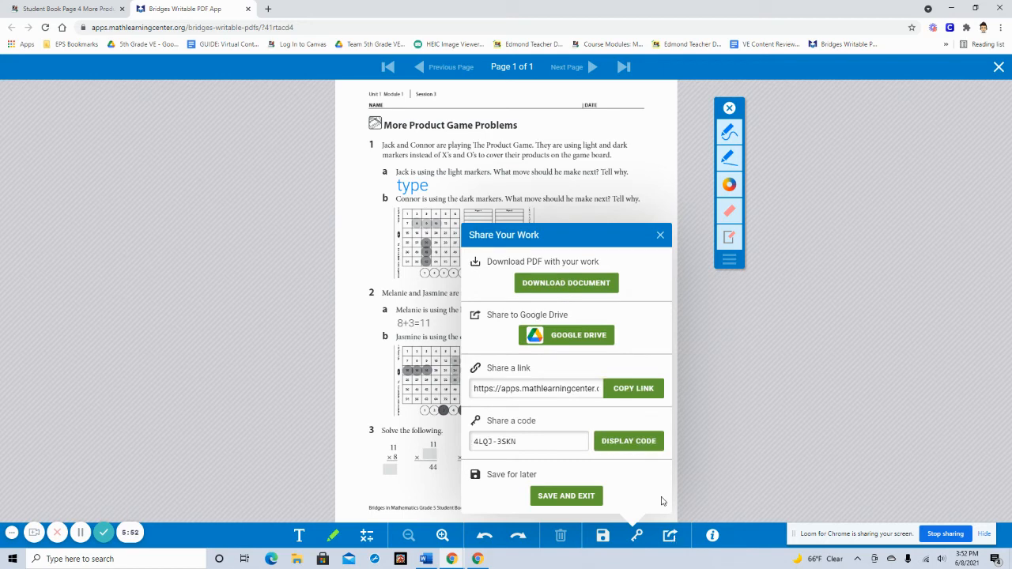
pyautogui.moveTo(506, 266)
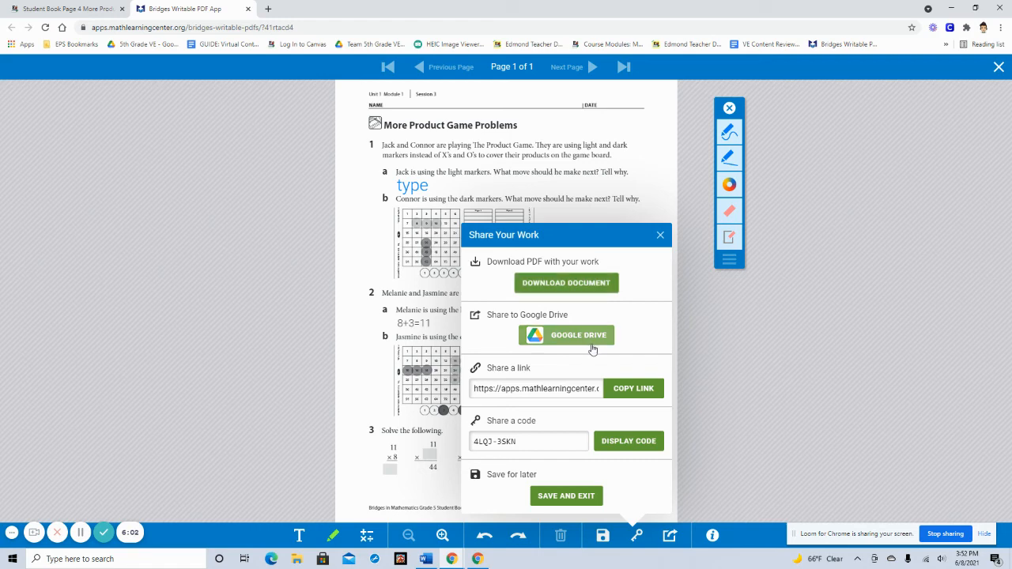
pyautogui.moveTo(586, 342)
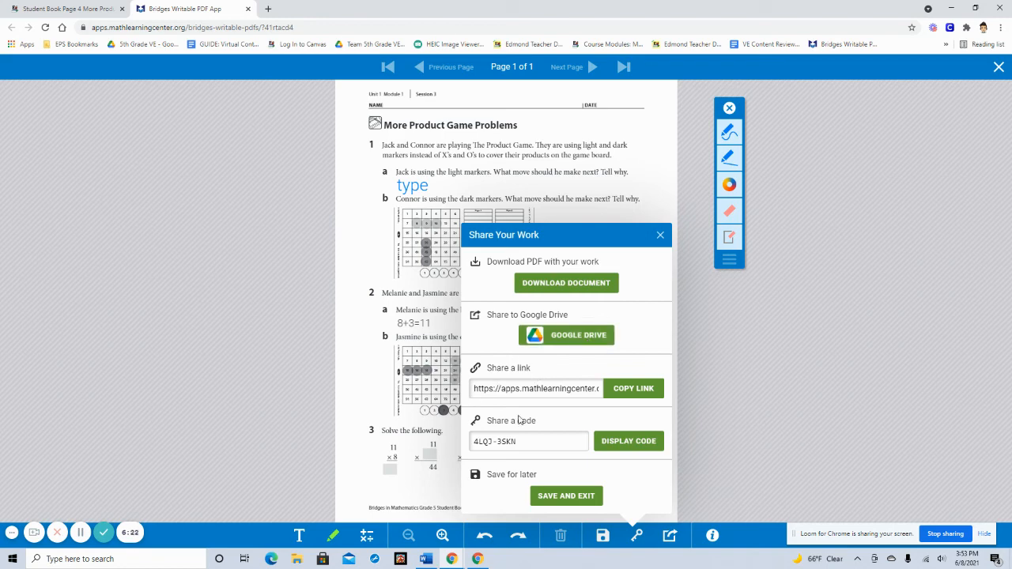
pyautogui.moveTo(512, 272)
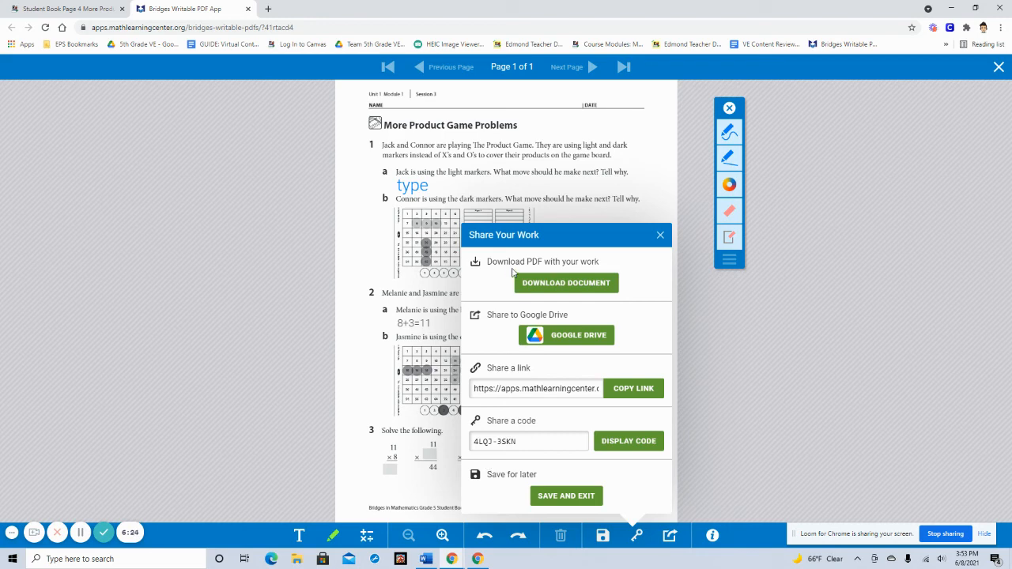
pyautogui.moveTo(522, 319)
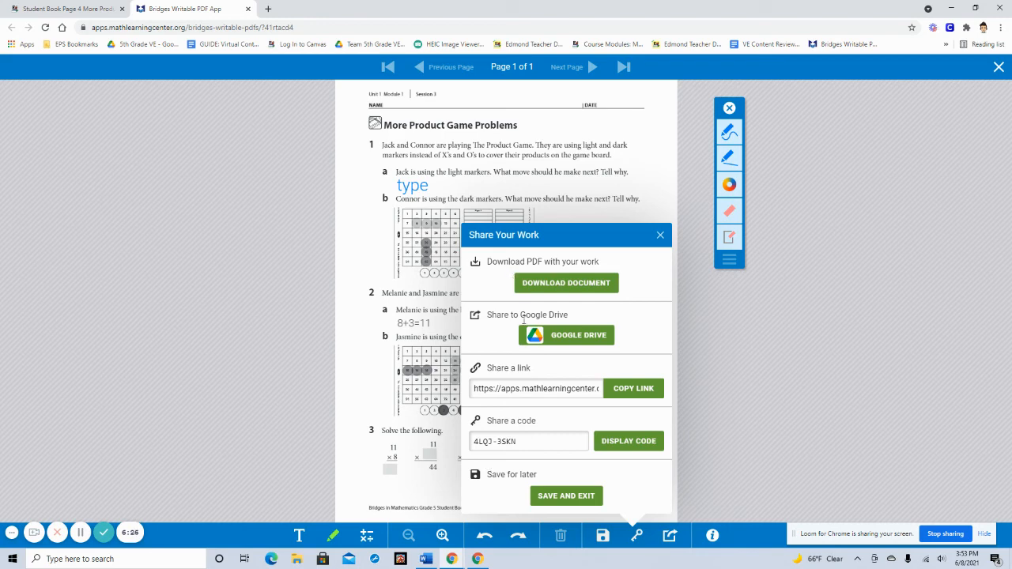
pyautogui.moveTo(581, 291)
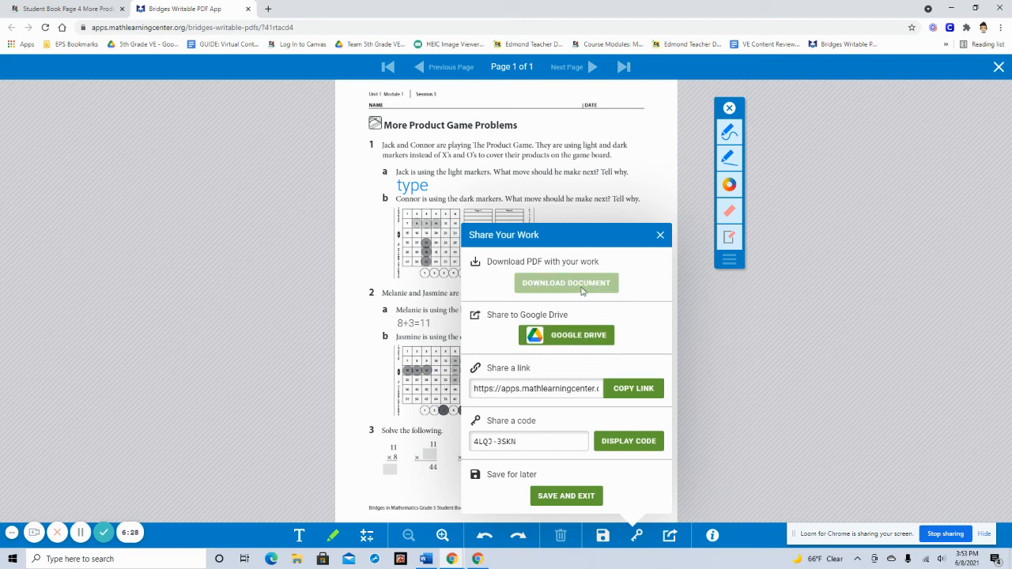
# - Download the annotated page as a PDF named 'math page 4.pdf'
pyautogui.click(566, 281)
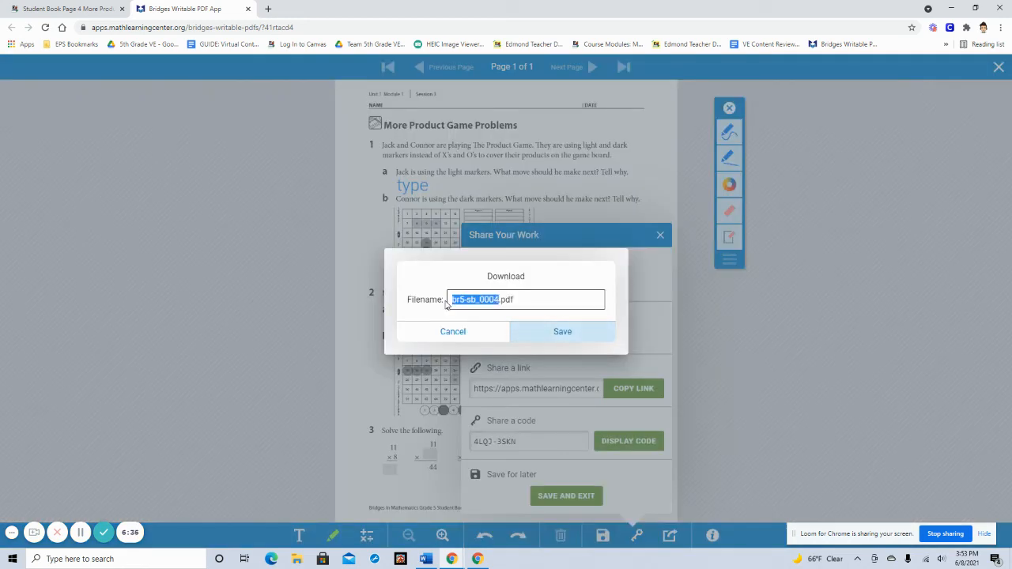
pyautogui.write('math page .pdf')
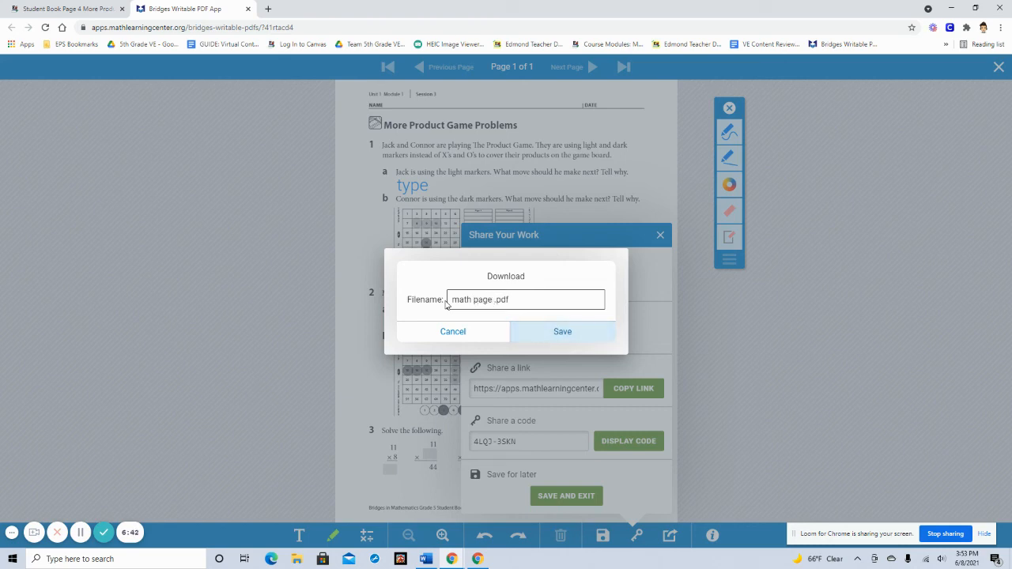
pyautogui.write('4')
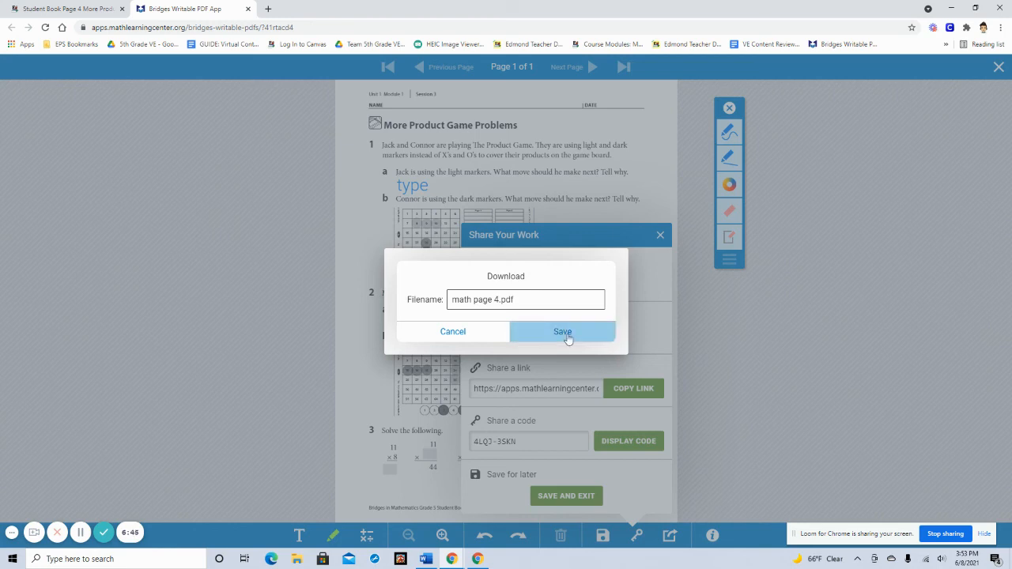
pyautogui.click(562, 332)
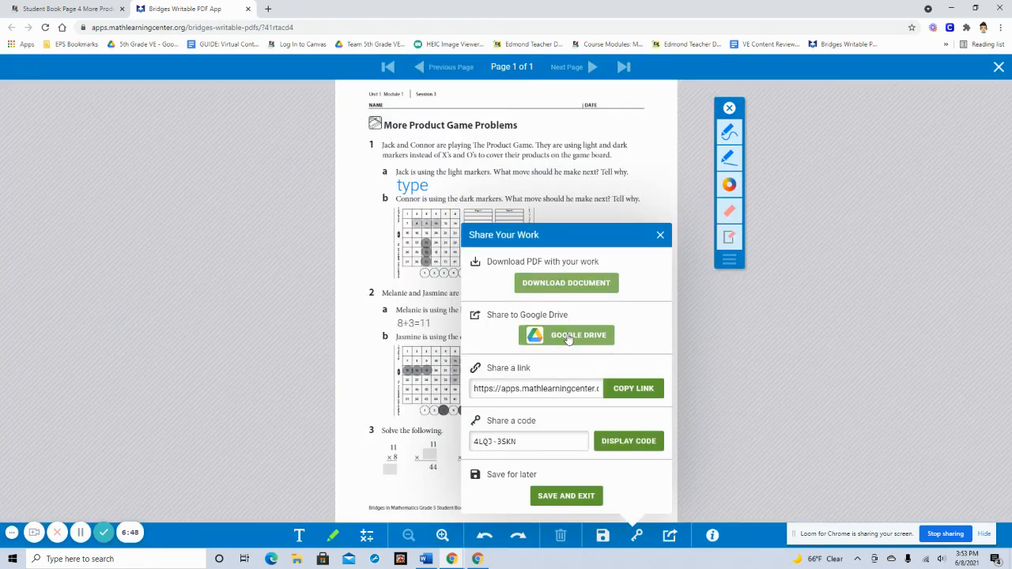
pyautogui.moveTo(582, 344)
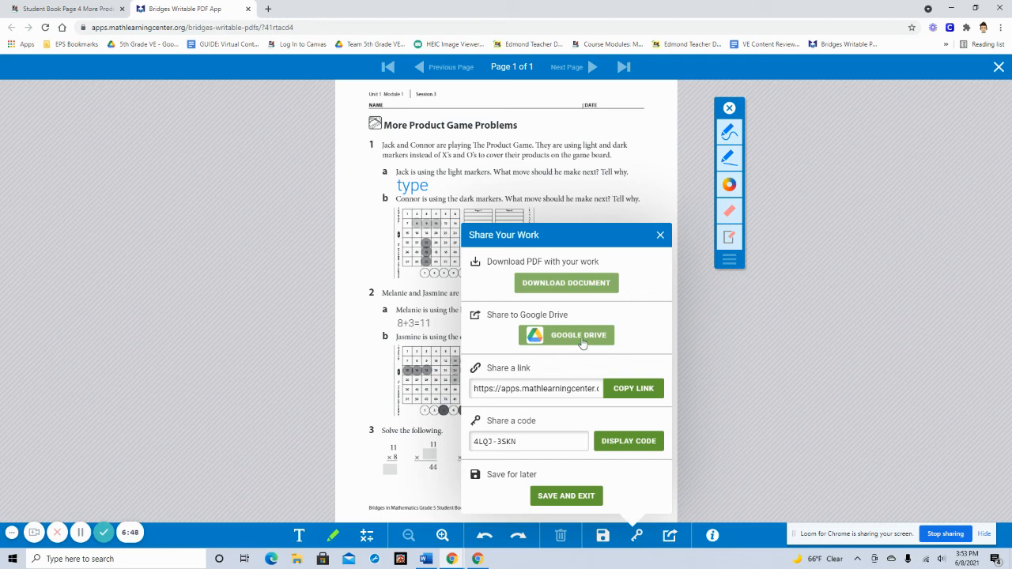
pyautogui.moveTo(550, 362)
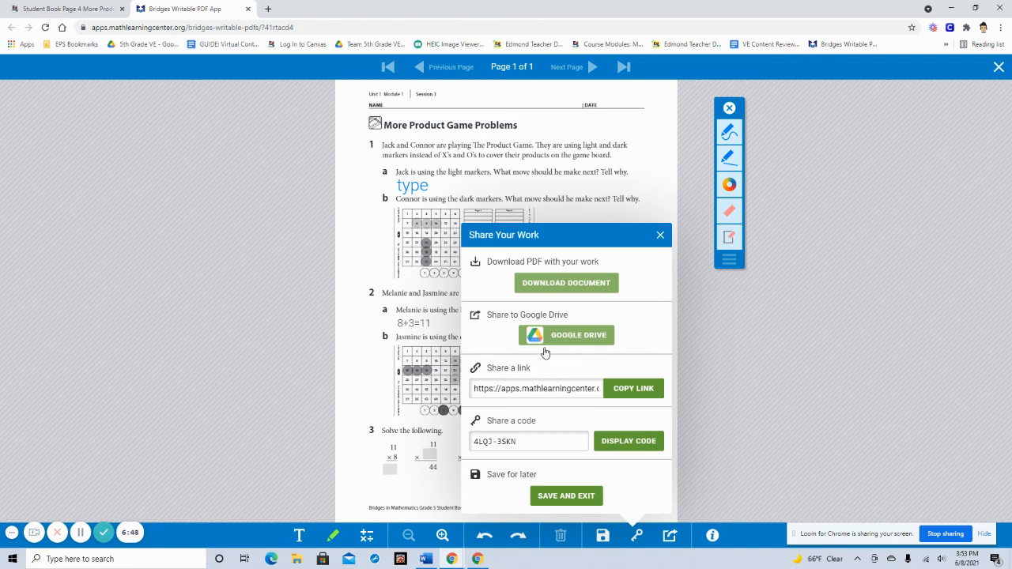
pyautogui.moveTo(593, 497)
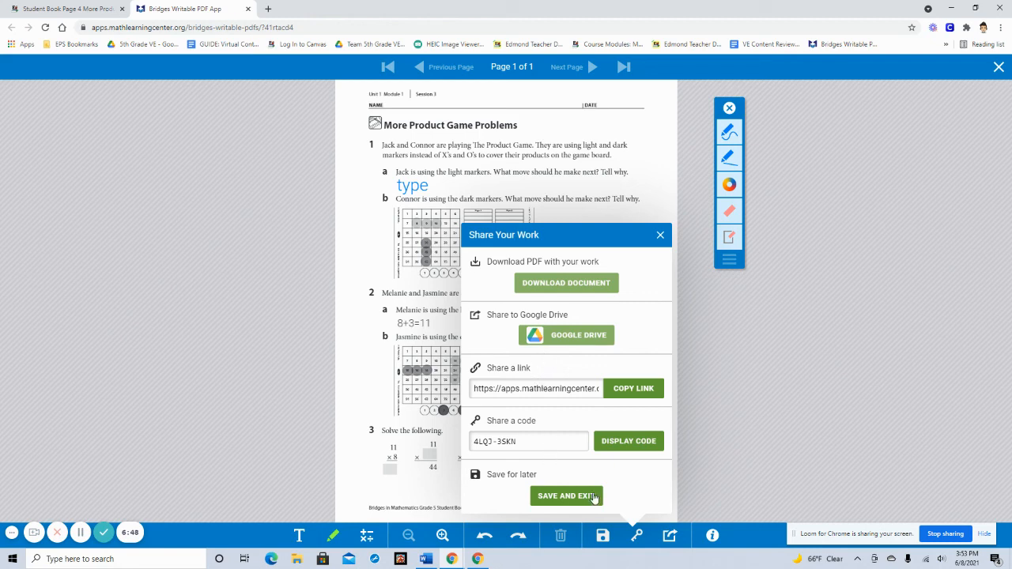
# - Start the Google Drive save, reaching the empty filename prompt
pyautogui.click(566, 335)
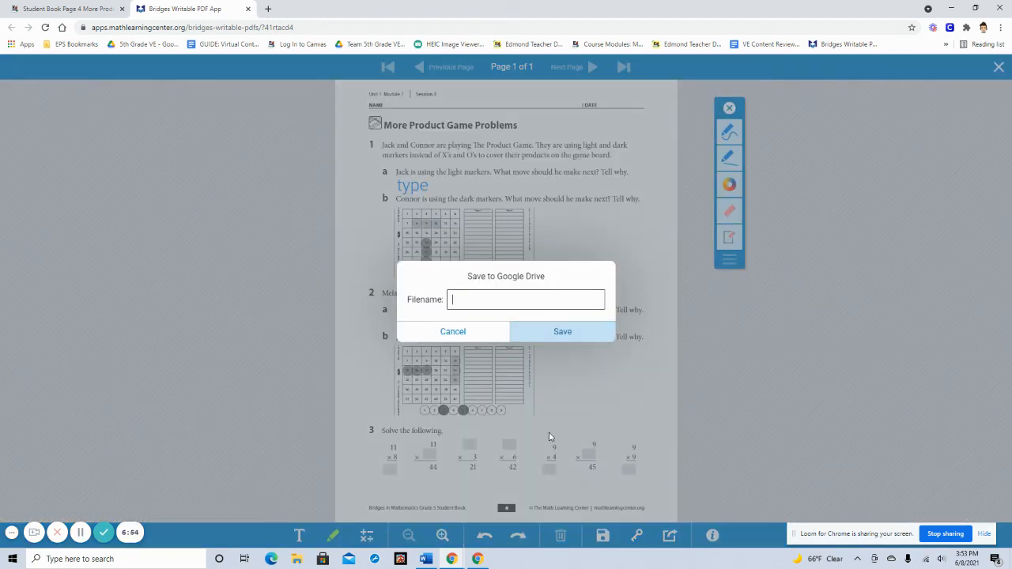